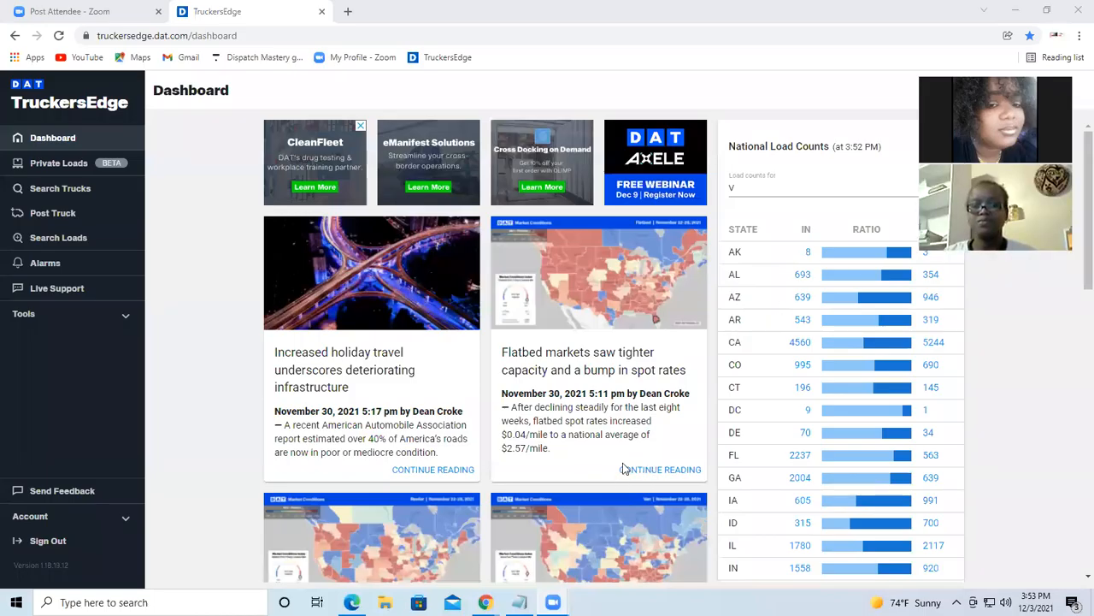
{"action": "mouse_move", "coordinate": [646, 455]}
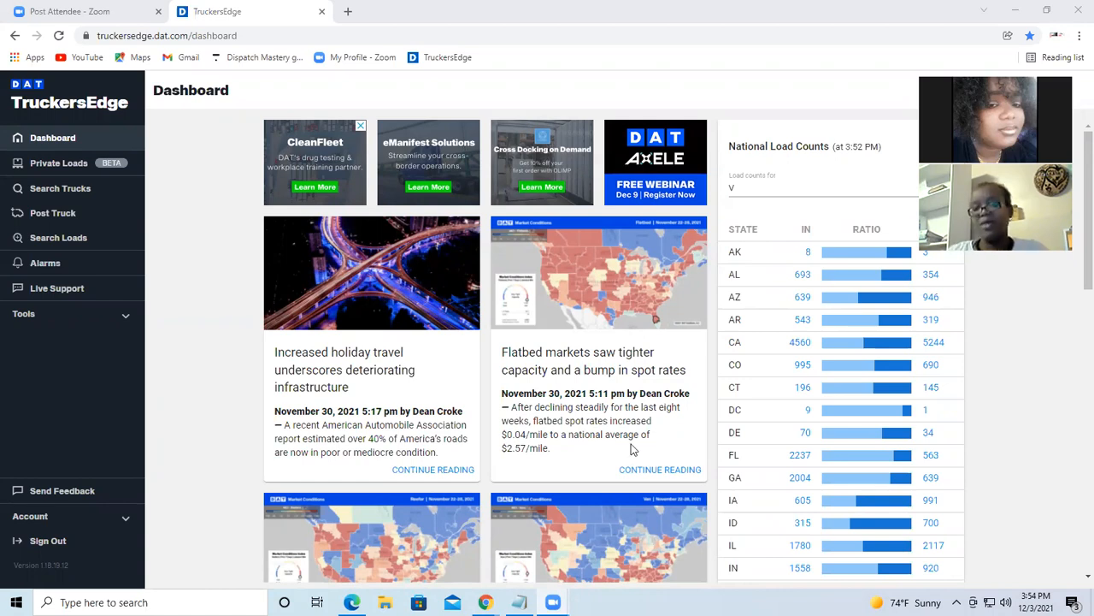
{"action": "mouse_move", "coordinate": [660, 455]}
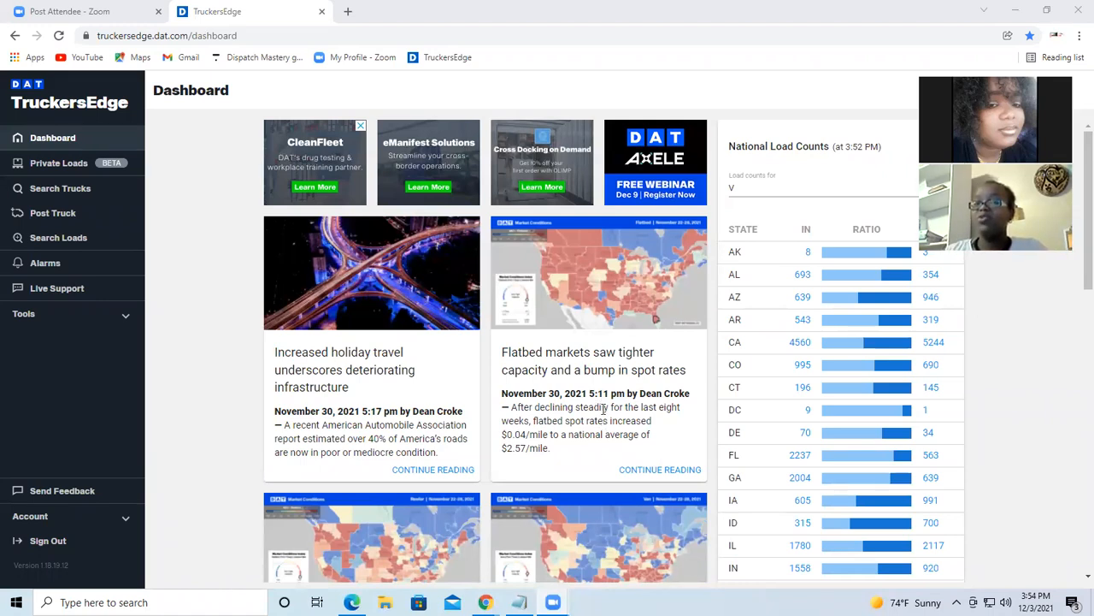
{"action": "mouse_move", "coordinate": [661, 468]}
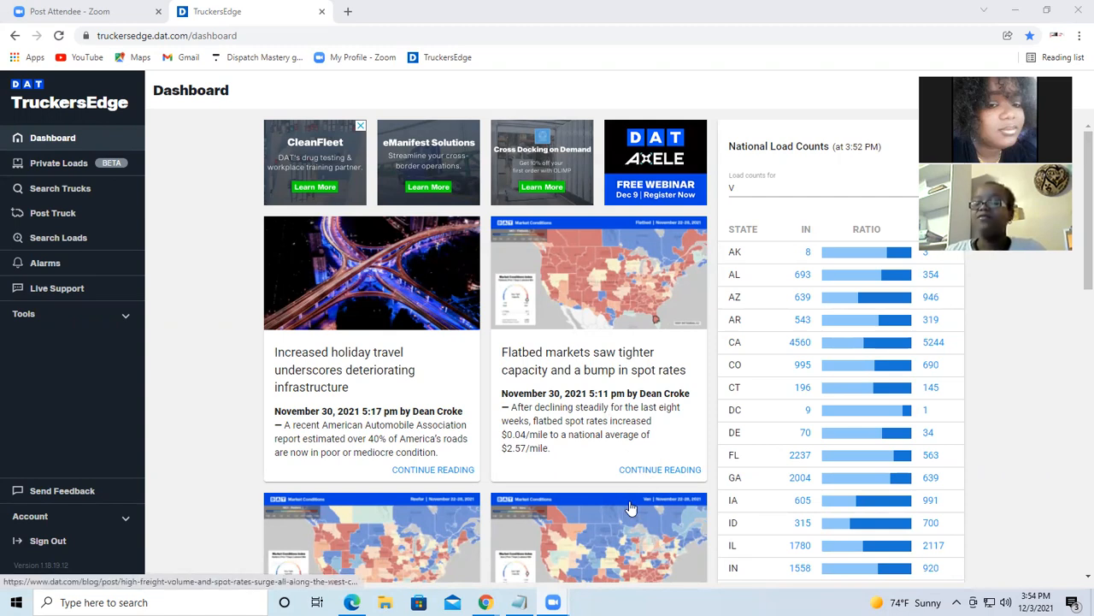
{"action": "mouse_move", "coordinate": [563, 513]}
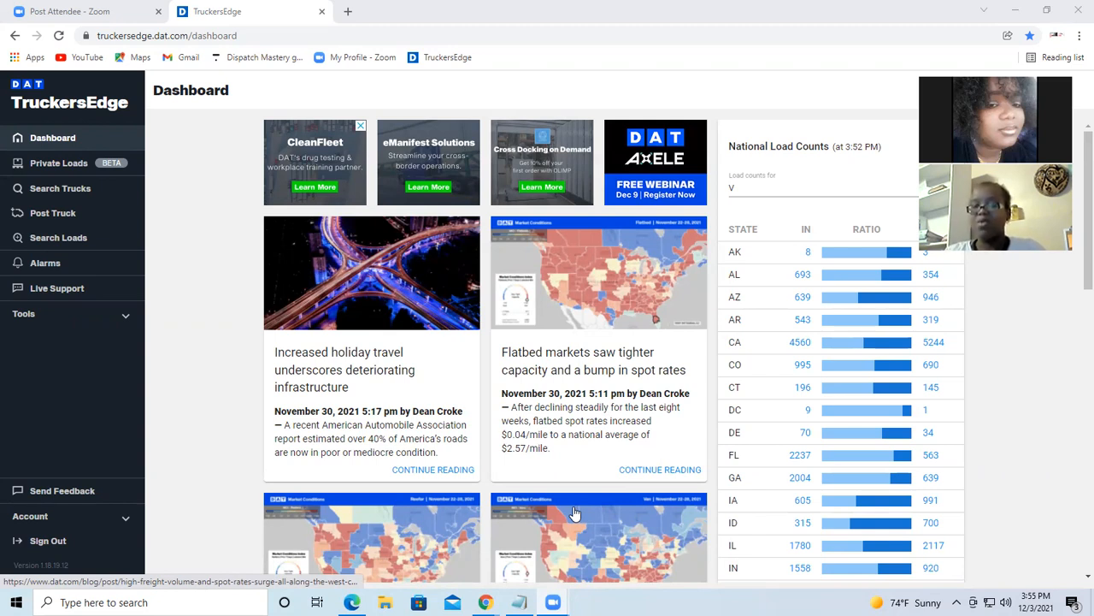
{"action": "mouse_move", "coordinate": [596, 516]}
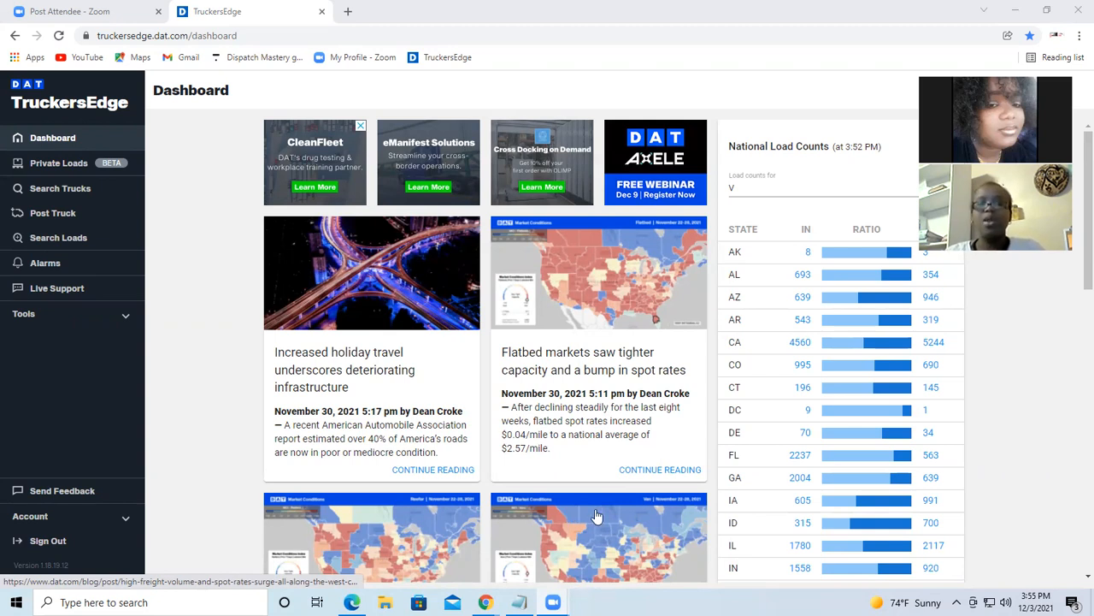
{"action": "mouse_move", "coordinate": [452, 462]}
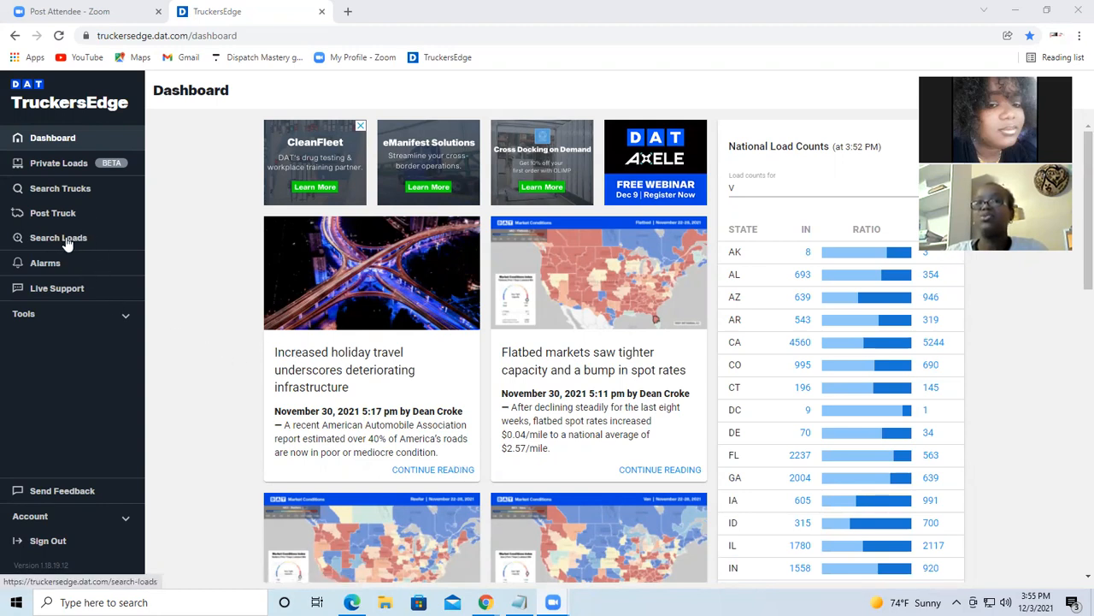
{"action": "mouse_move", "coordinate": [204, 181]}
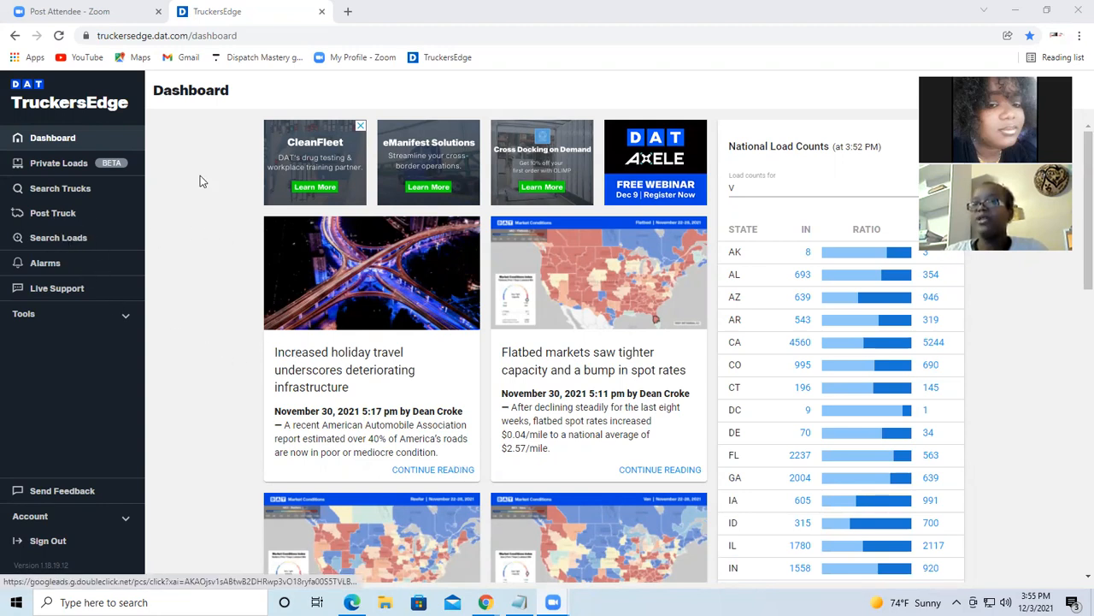
{"action": "mouse_move", "coordinate": [198, 320]}
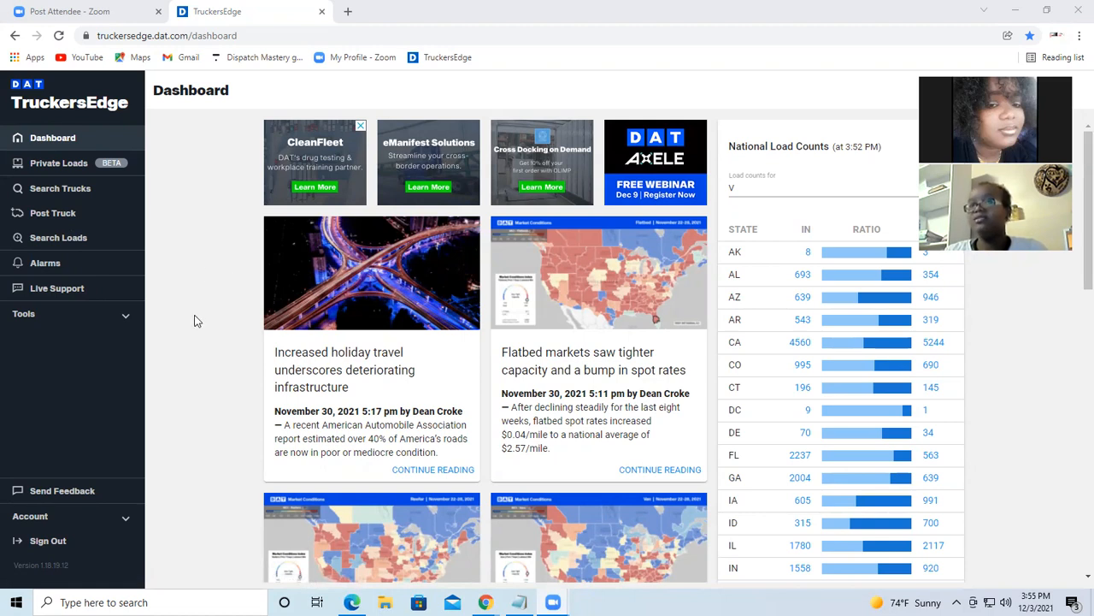
{"action": "mouse_move", "coordinate": [38, 240]}
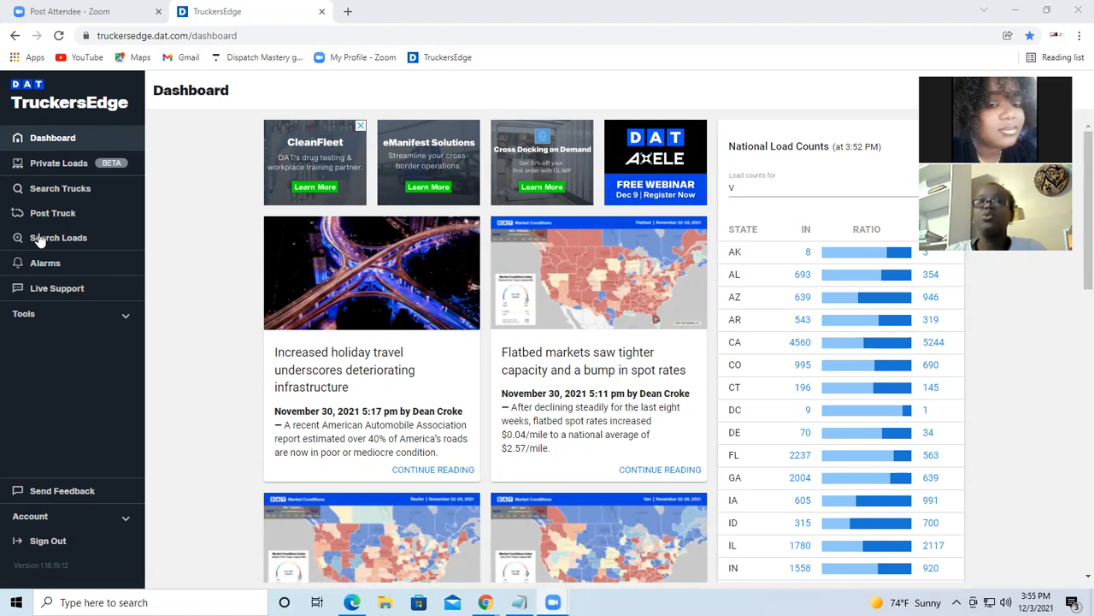
{"action": "mouse_move", "coordinate": [163, 274]}
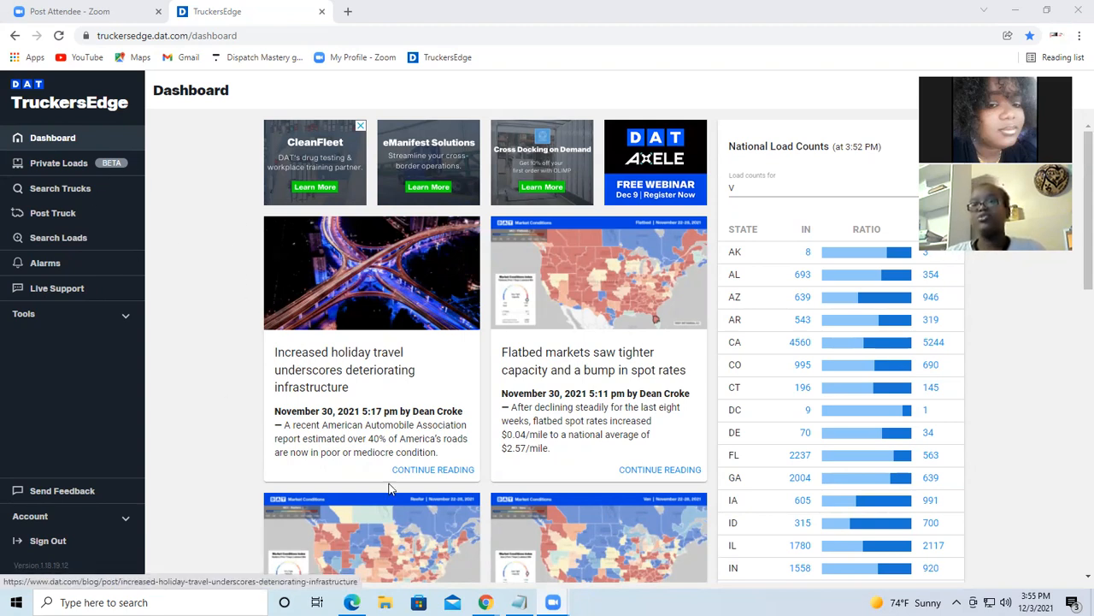
{"action": "mouse_move", "coordinate": [58, 236]}
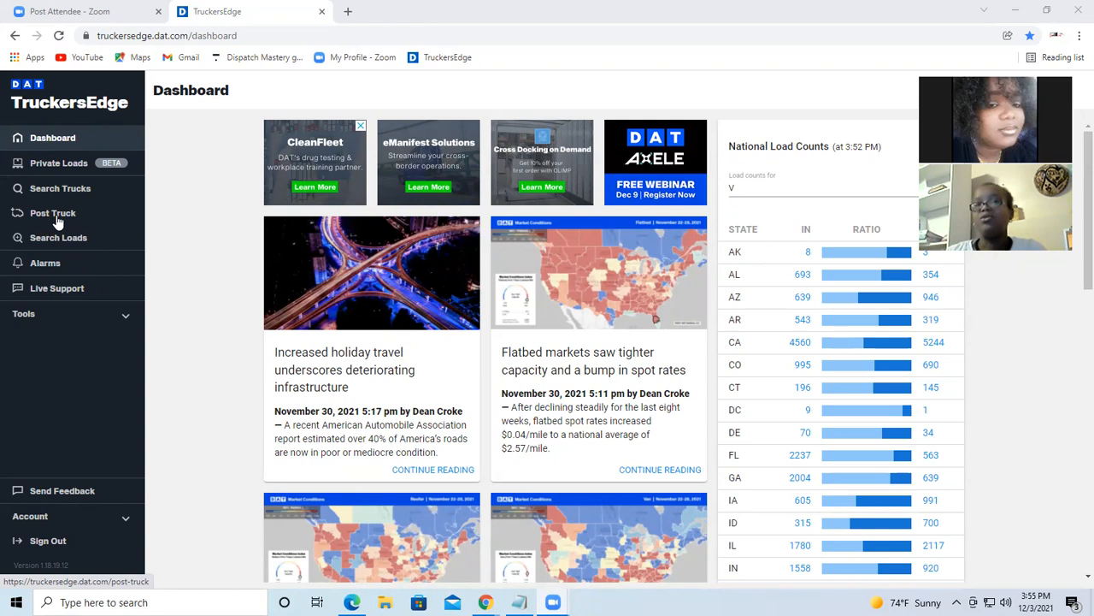
{"action": "mouse_move", "coordinate": [69, 331]}
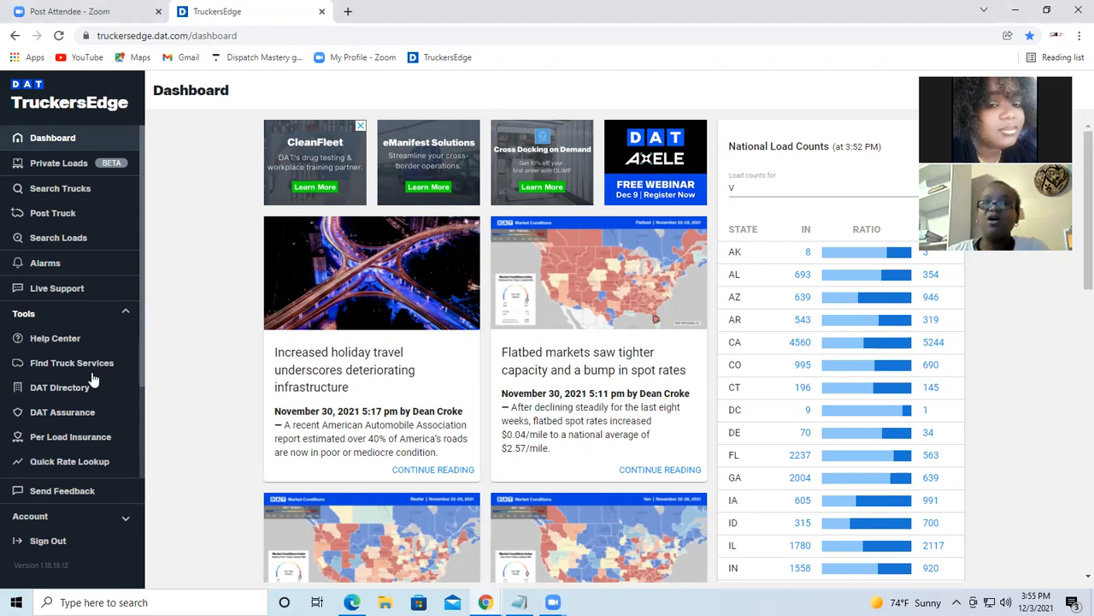
{"action": "mouse_move", "coordinate": [61, 400]}
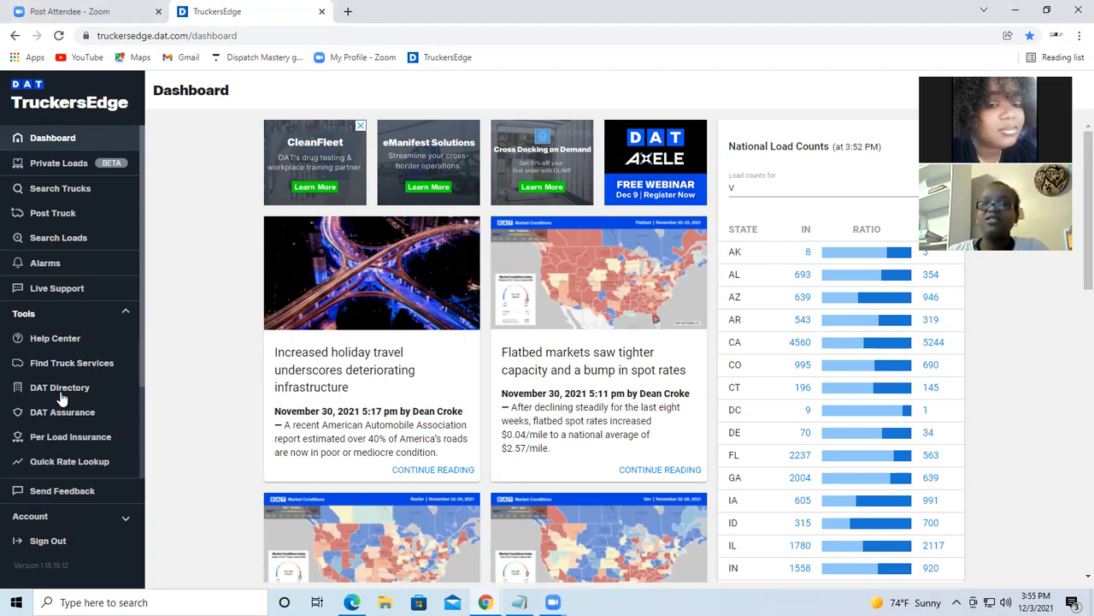
Step: Launch the DAT Directory carrier lookup from the Tools list
{"action": "left_click", "coordinate": [60, 387]}
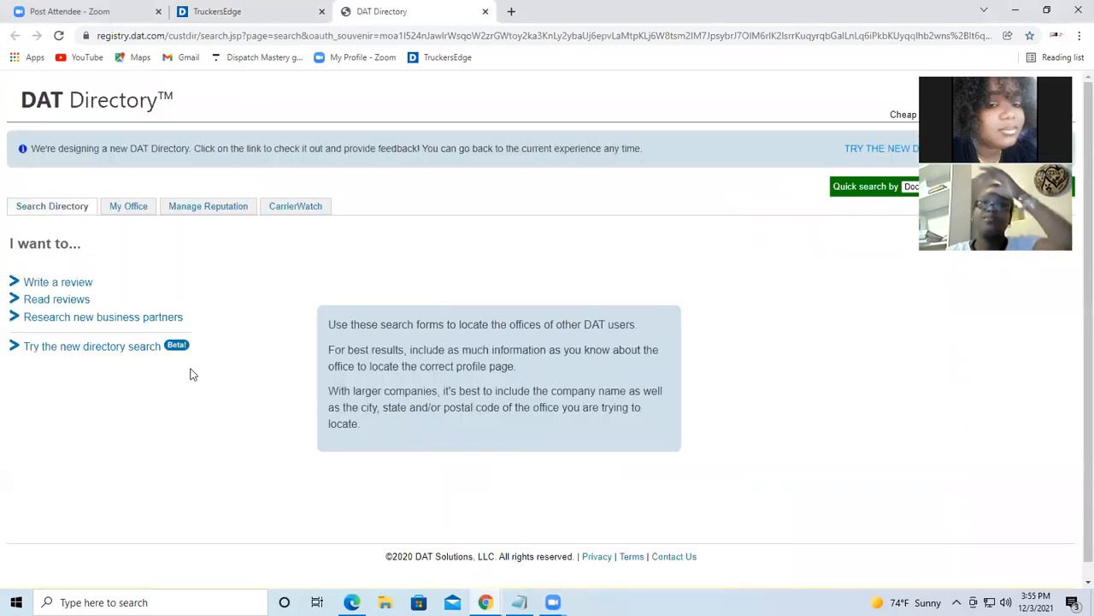
{"action": "mouse_move", "coordinate": [157, 225]}
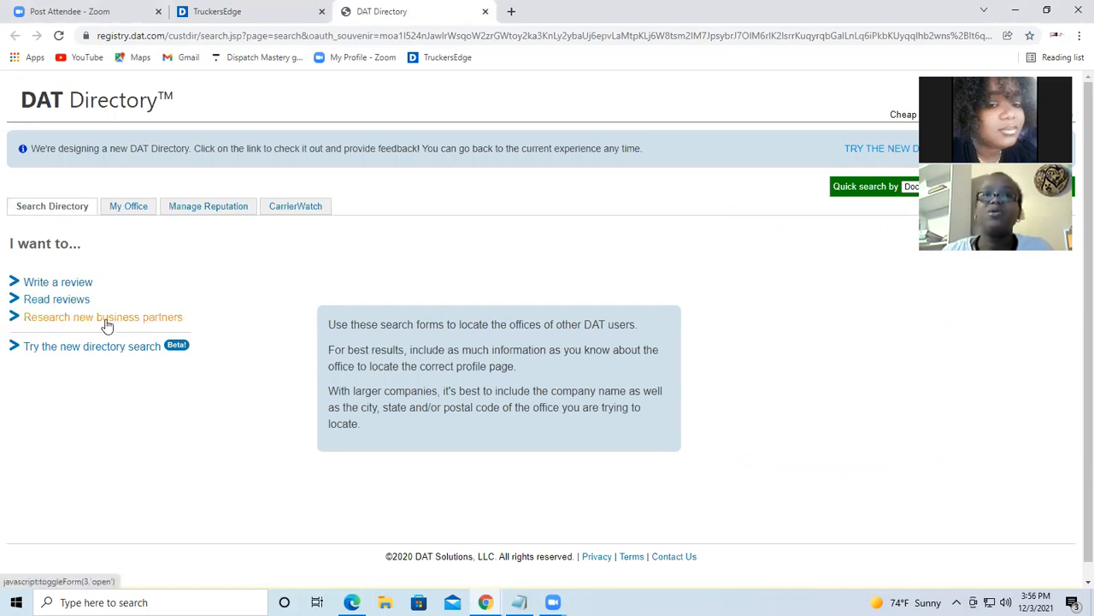
Step: Start a new business-partner search limited to Carriers within a 100 Miles radius
{"action": "left_click", "coordinate": [103, 316]}
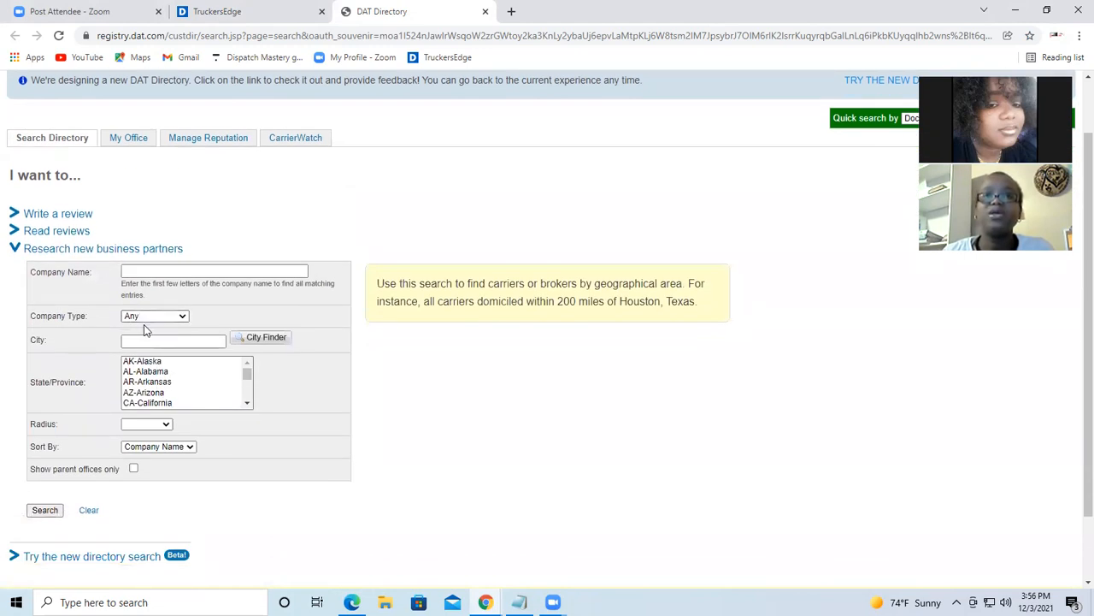
{"action": "left_click", "coordinate": [153, 314]}
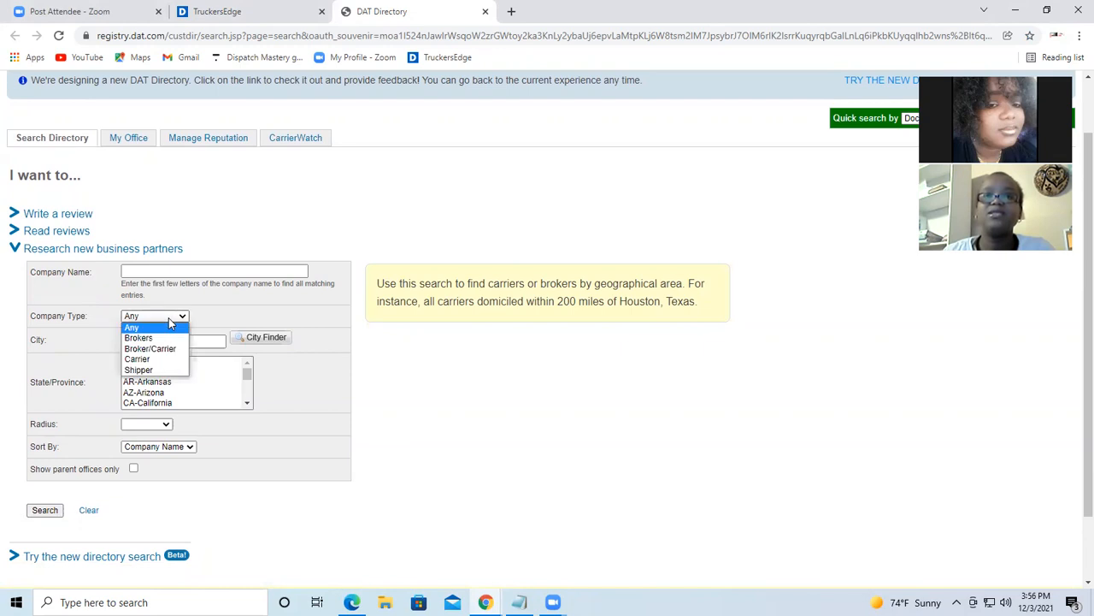
{"action": "mouse_move", "coordinate": [136, 359]}
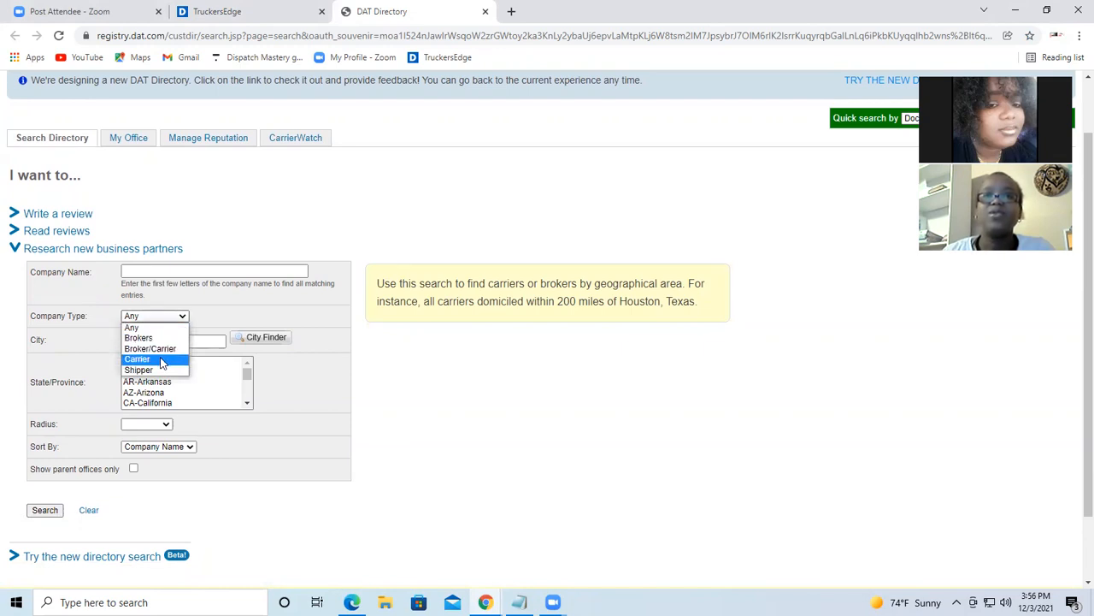
{"action": "left_click", "coordinate": [136, 359]}
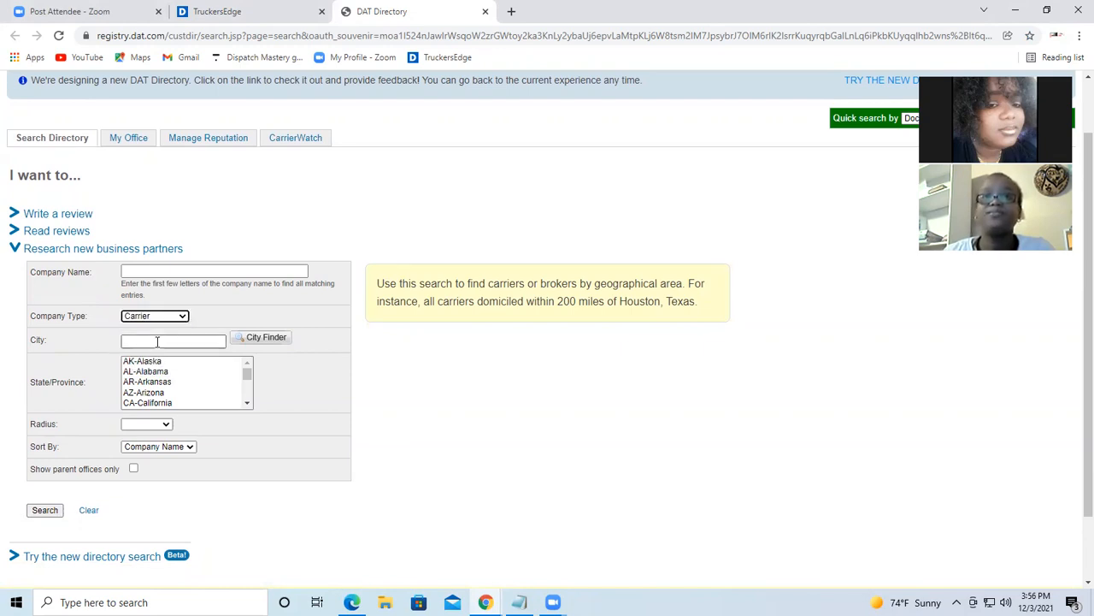
{"action": "scroll", "scroll_direction": "down", "scroll_amount": 3}
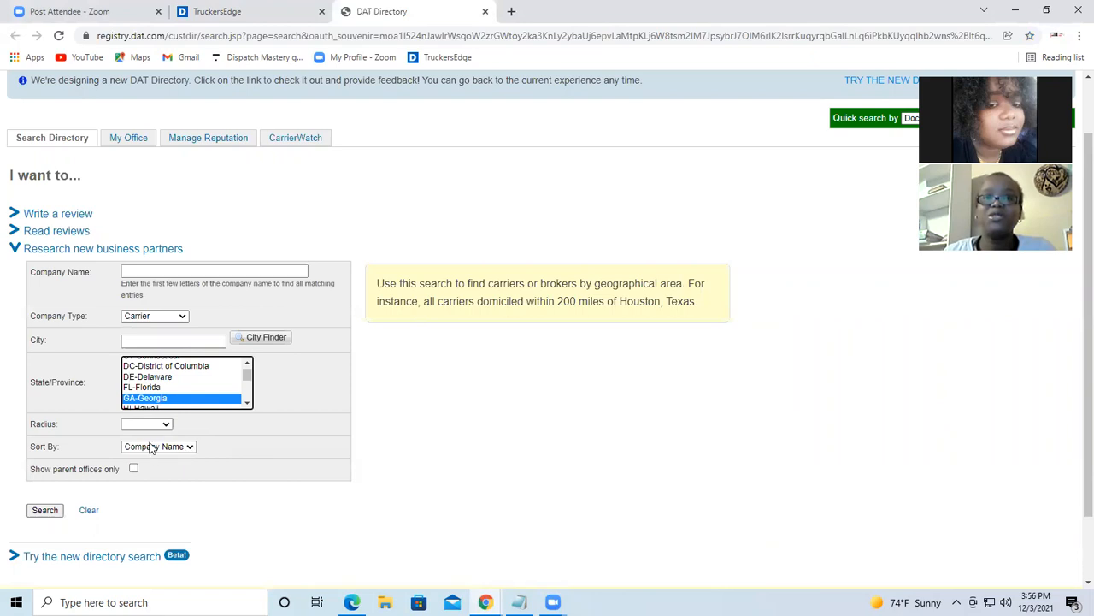
{"action": "left_click", "coordinate": [147, 424]}
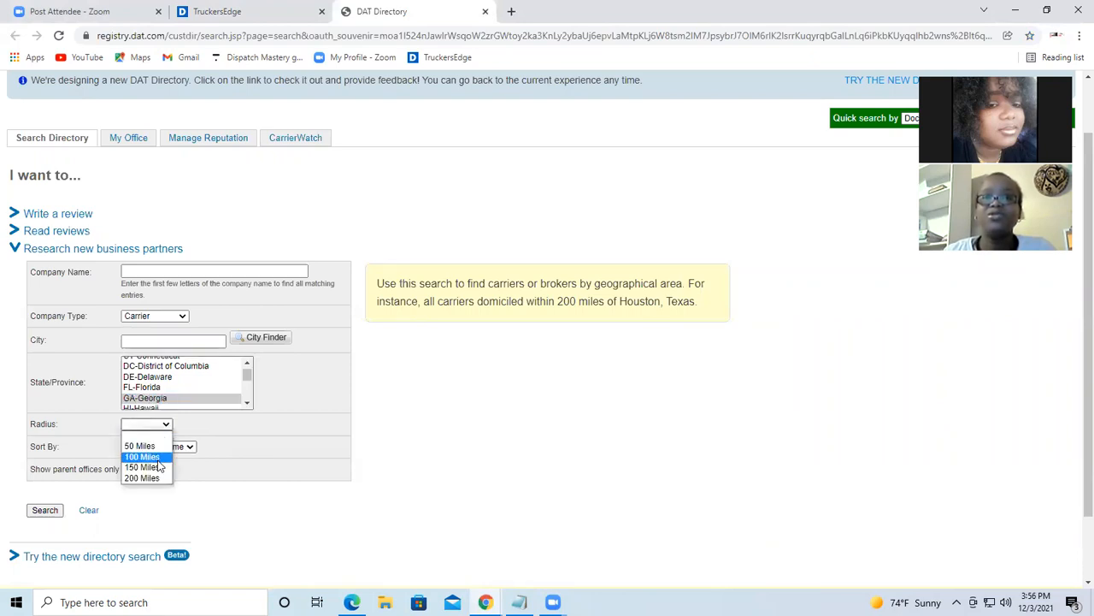
{"action": "left_click", "coordinate": [142, 454]}
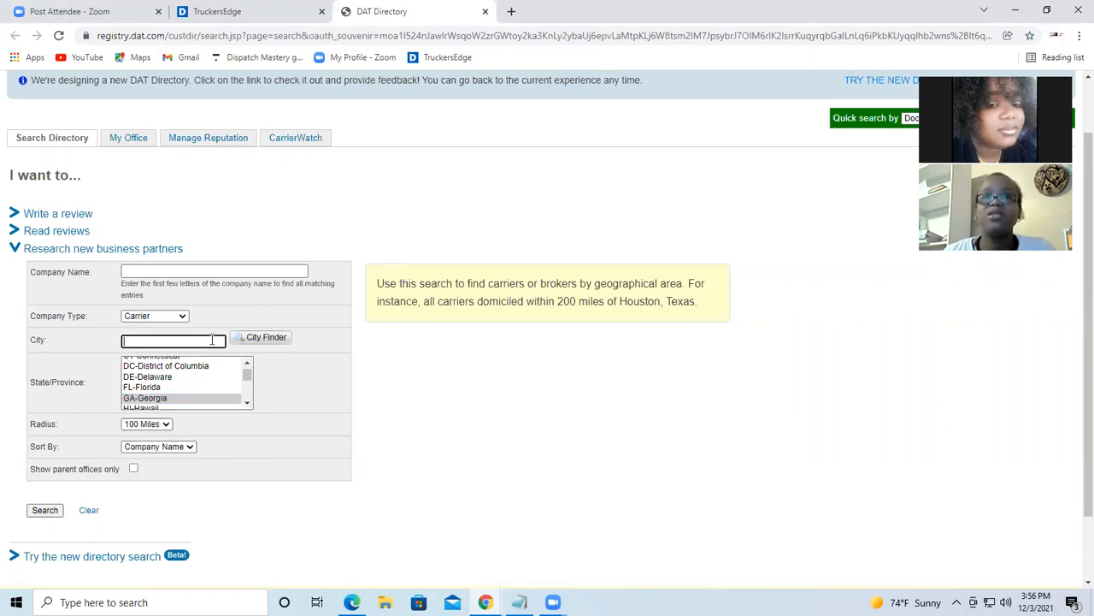
Step: Enter atlanta as the city, sort by company name, and run the search
{"action": "type", "text": "atlanta"}
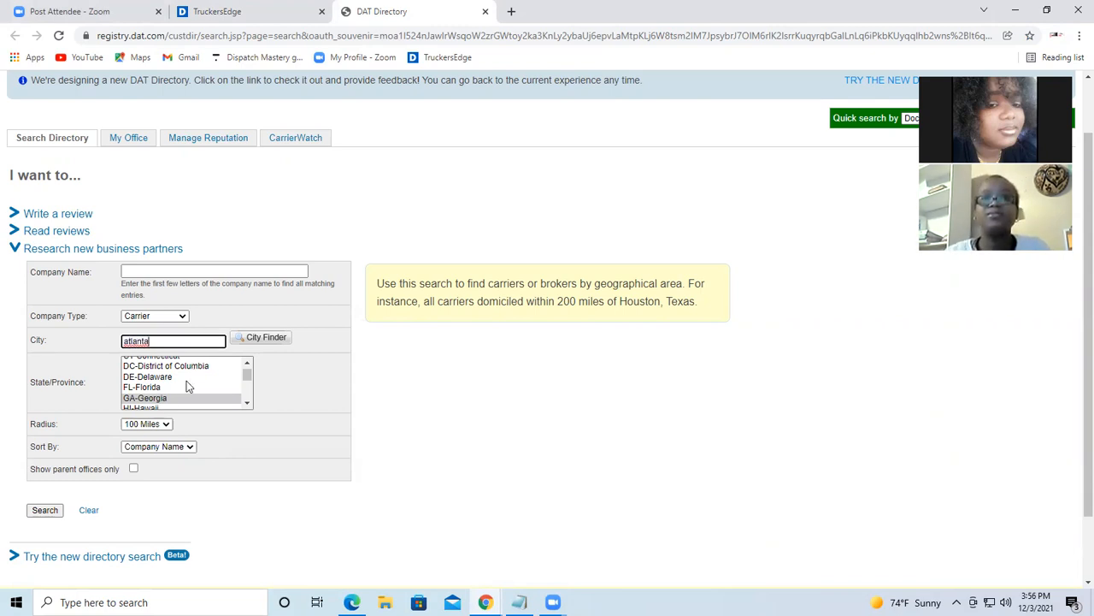
{"action": "mouse_move", "coordinate": [267, 391]}
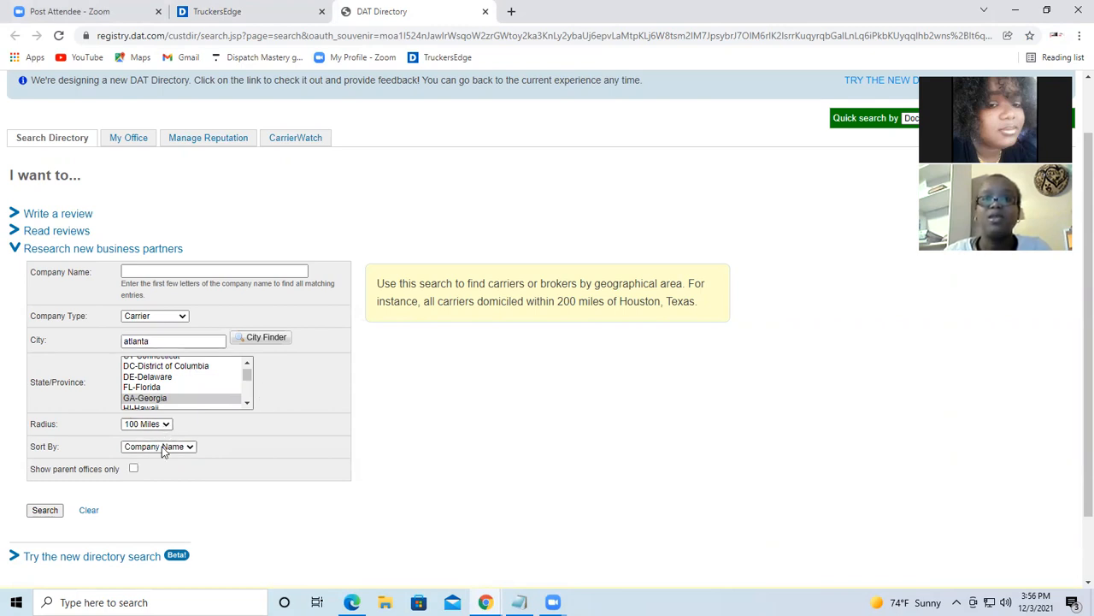
{"action": "left_click", "coordinate": [158, 445]}
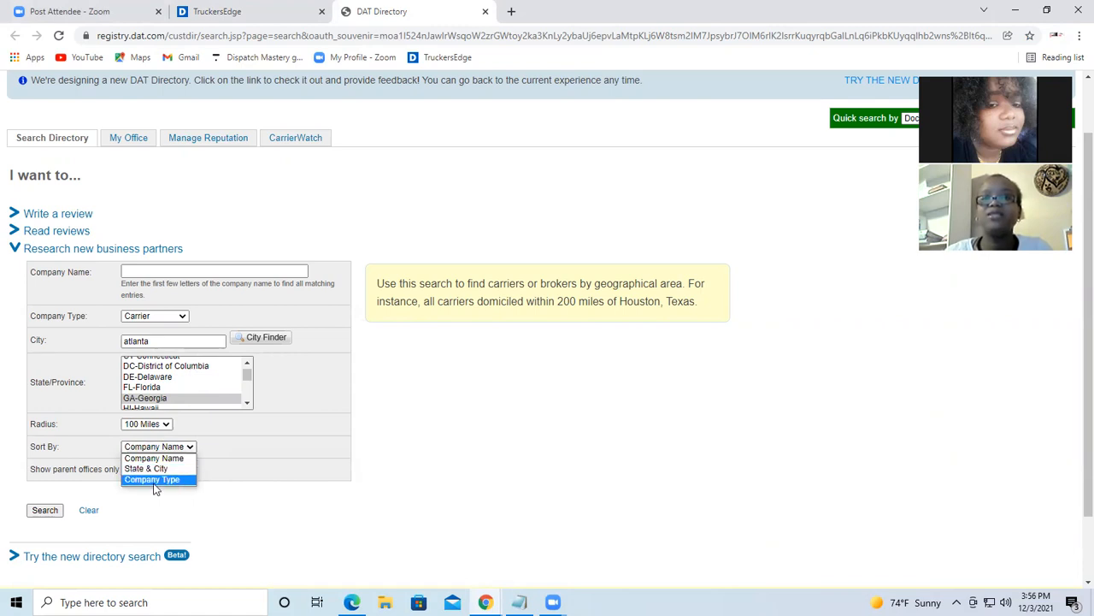
{"action": "left_click", "coordinate": [154, 458]}
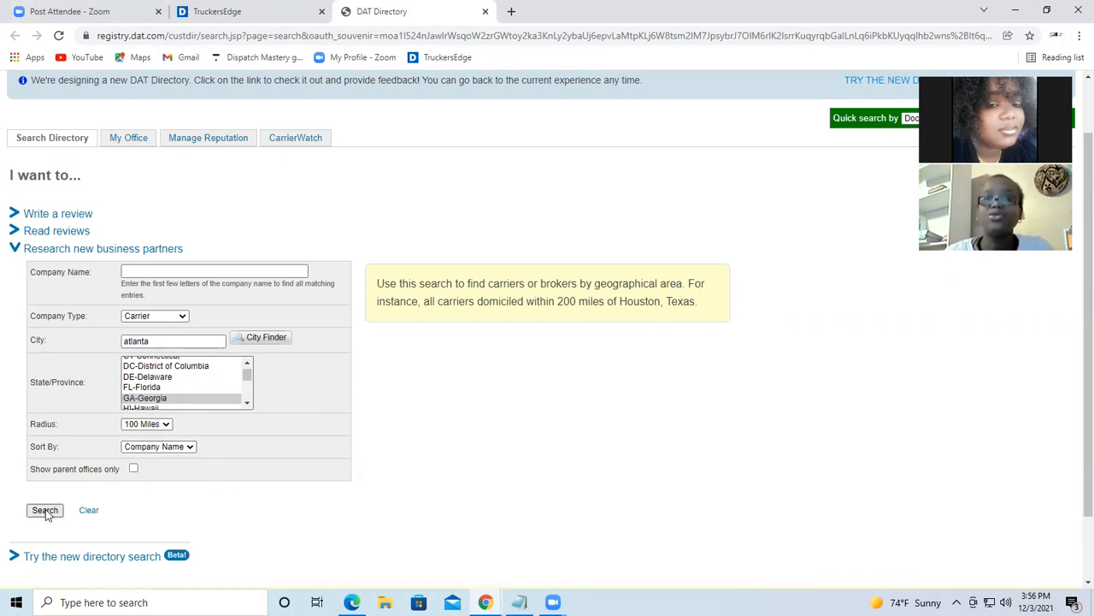
{"action": "left_click", "coordinate": [44, 510]}
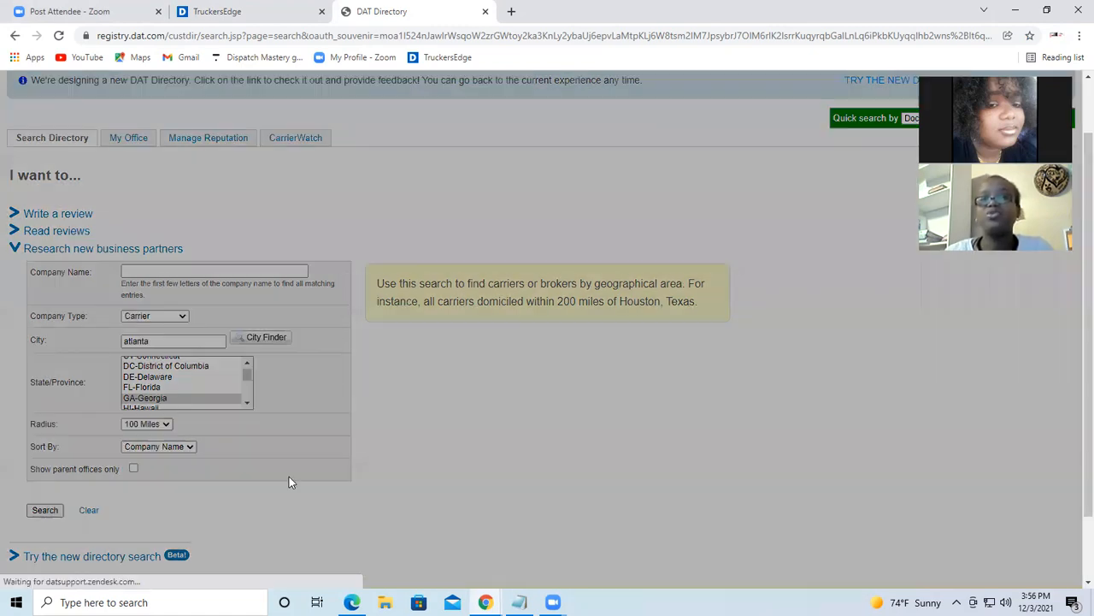
{"action": "left_click", "coordinate": [44, 510]}
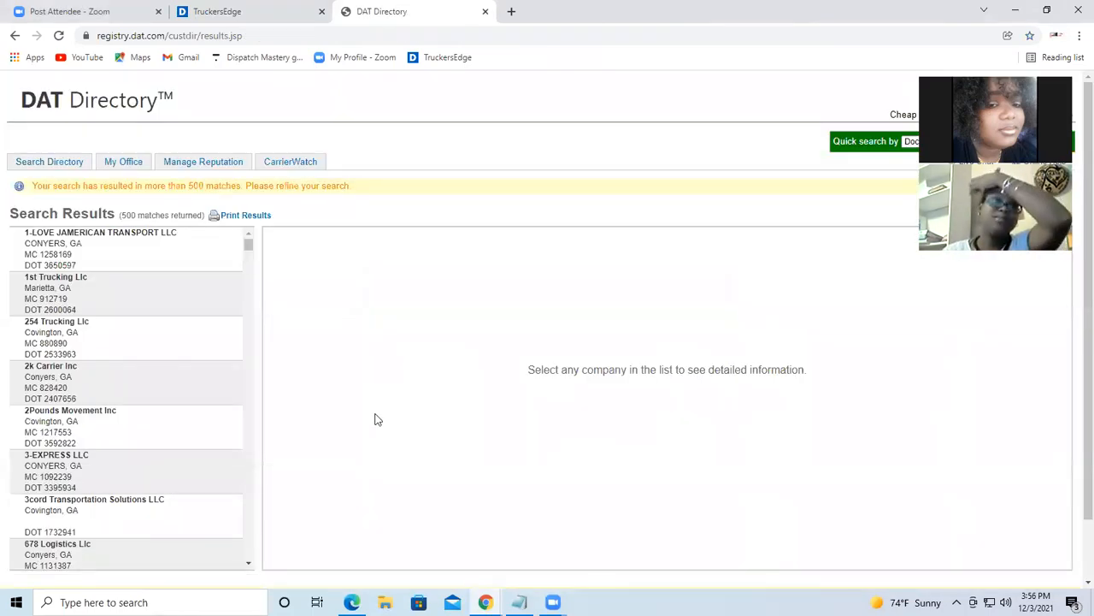
{"action": "mouse_move", "coordinate": [247, 359]}
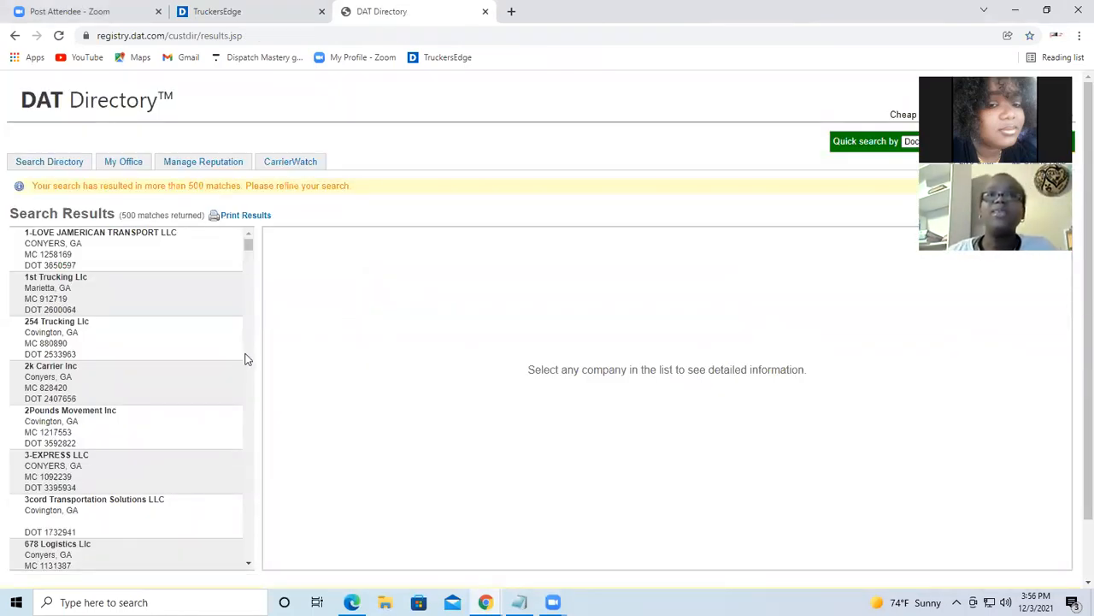
{"action": "scroll", "scroll_direction": "down", "scroll_amount": 3}
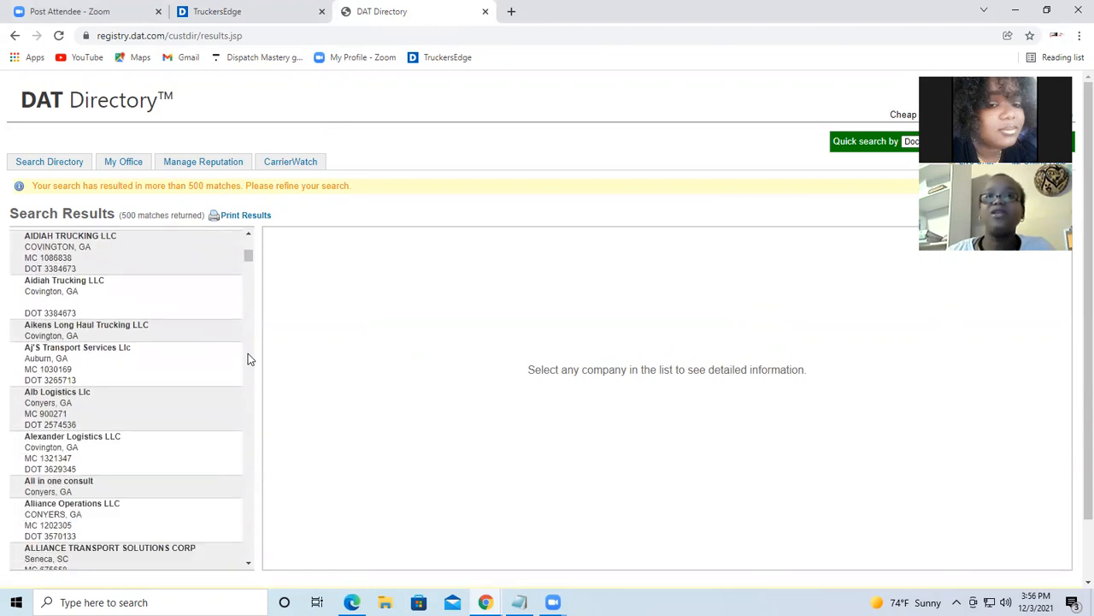
{"action": "scroll", "scroll_direction": "down", "scroll_amount": 3}
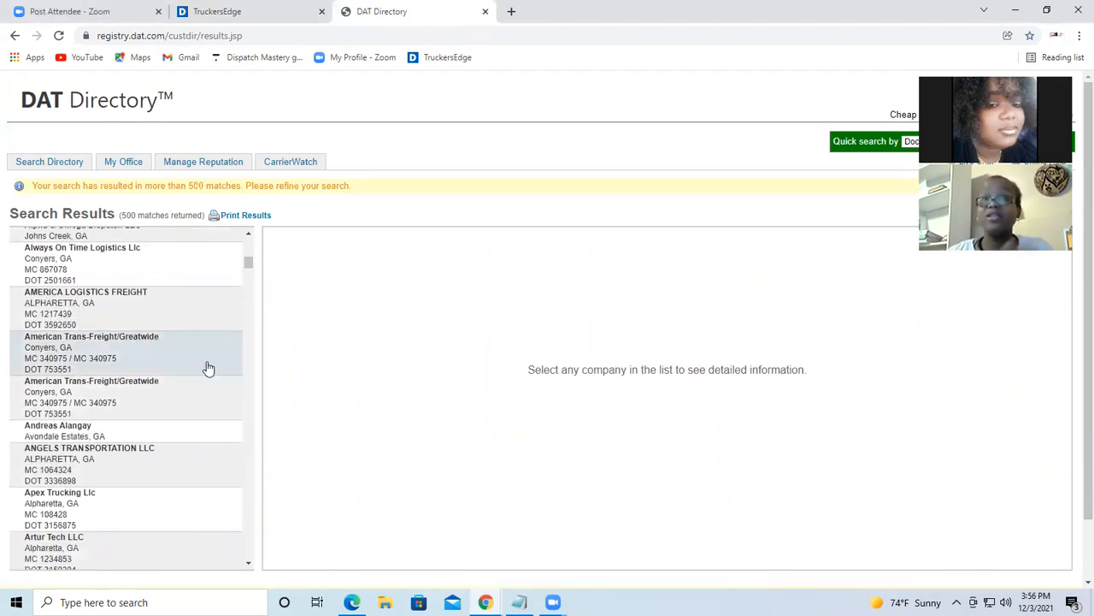
{"action": "mouse_move", "coordinate": [212, 366]}
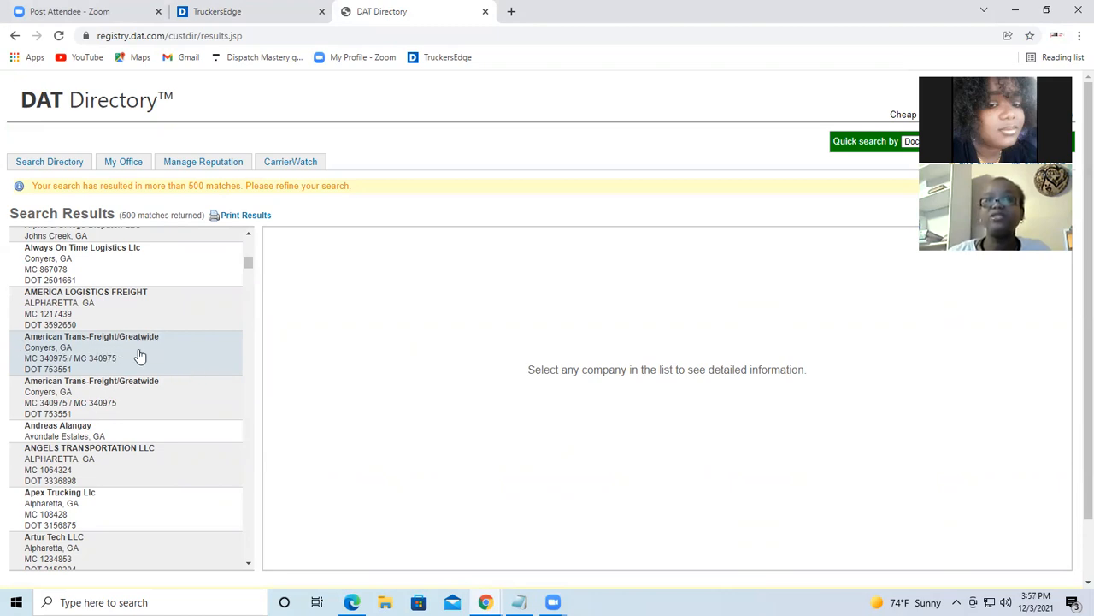
{"action": "scroll", "scroll_direction": "down", "scroll_amount": 3}
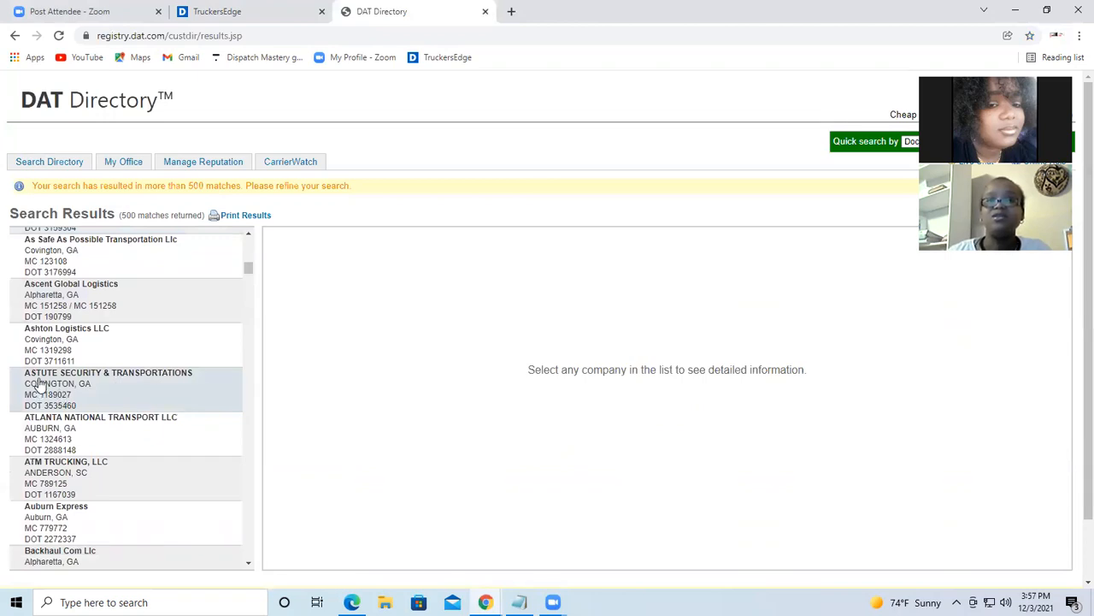
{"action": "scroll", "scroll_direction": "down", "scroll_amount": 3}
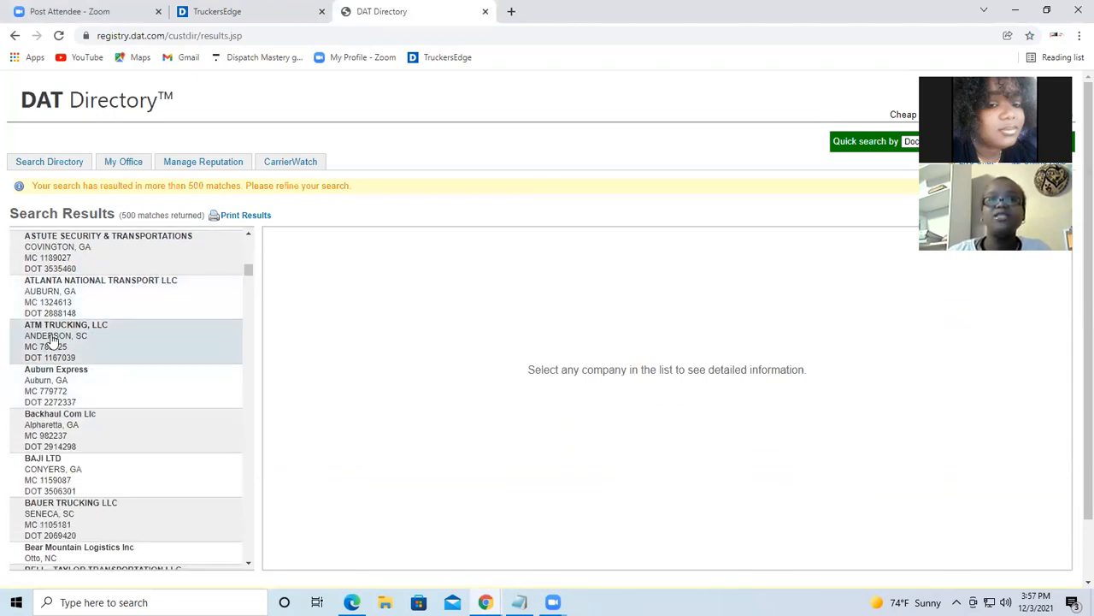
{"action": "mouse_move", "coordinate": [128, 335]}
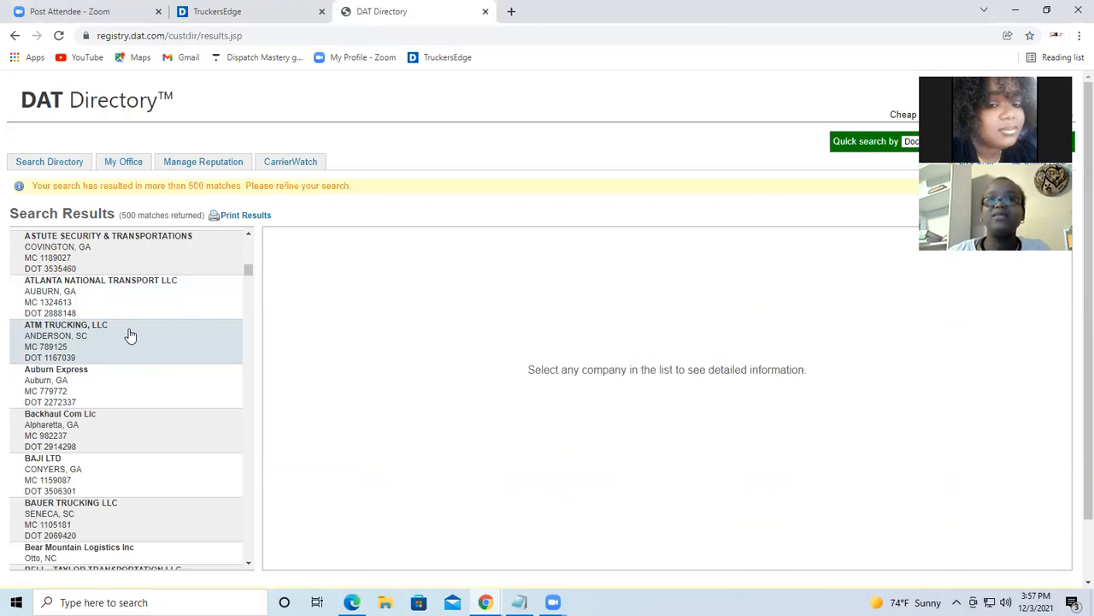
{"action": "scroll", "scroll_direction": "down", "scroll_amount": 3}
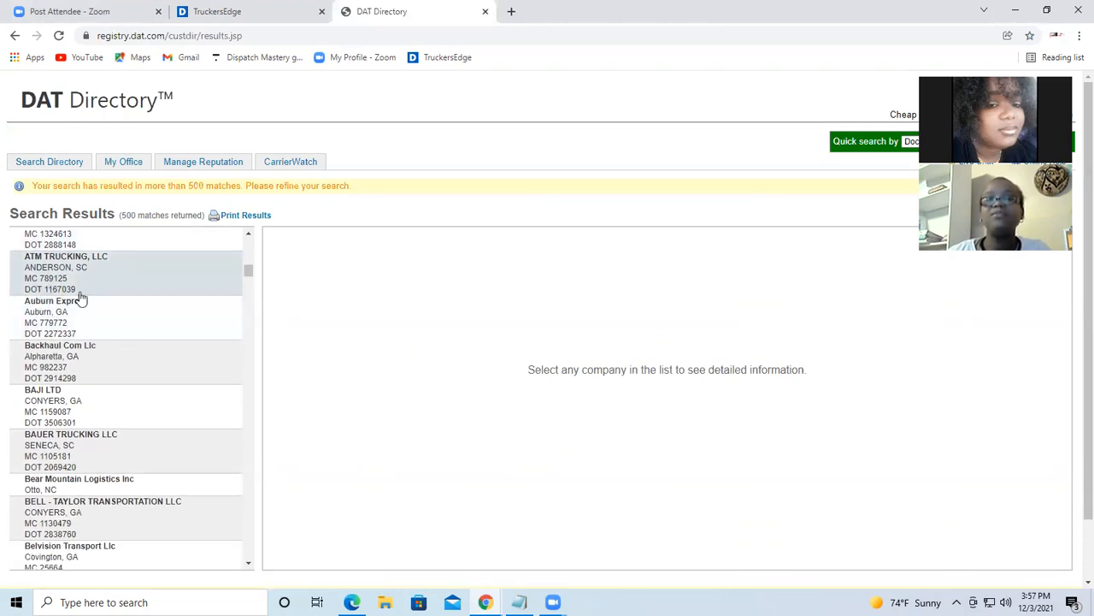
{"action": "scroll", "scroll_direction": "down", "scroll_amount": 3}
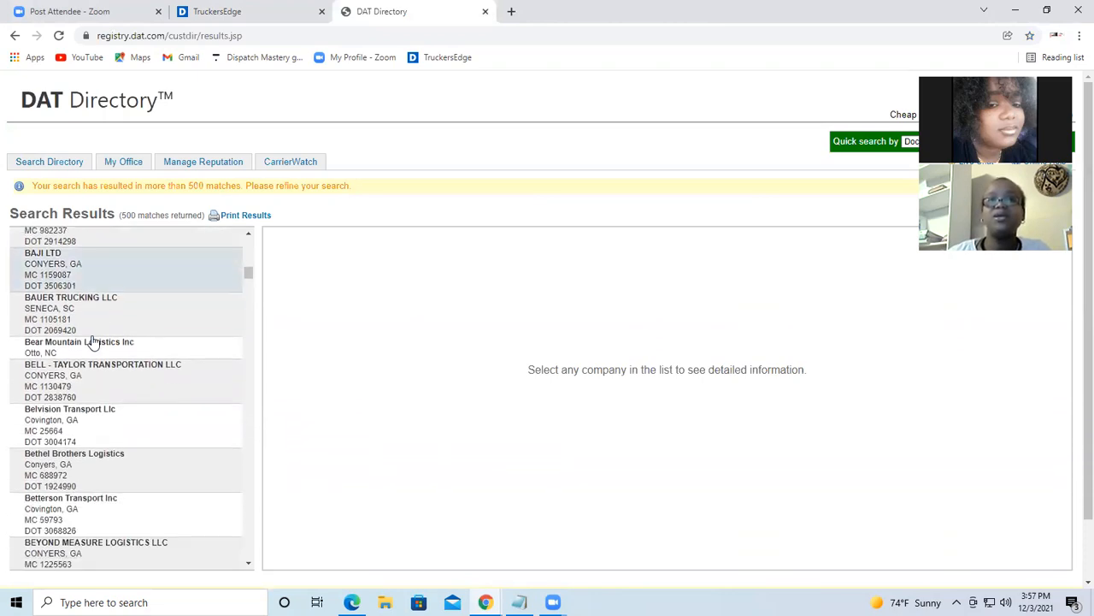
Step: Show BAUER TRUCKING LLC's detail with office information, reviews and CarrierWatch info
{"action": "left_click", "coordinate": [72, 298]}
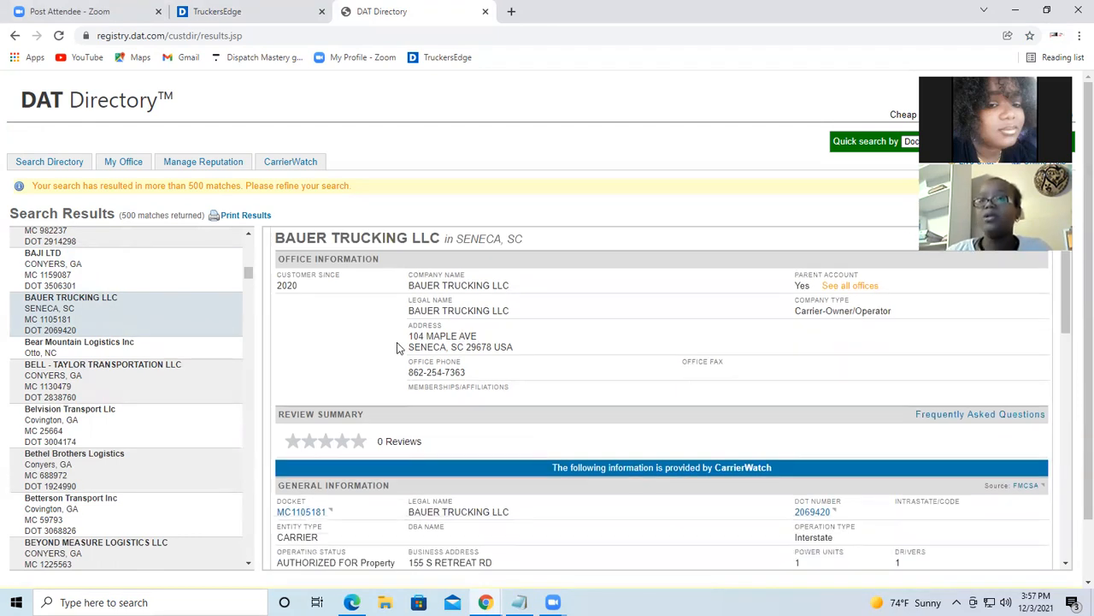
{"action": "scroll", "scroll_direction": "down", "scroll_amount": 3}
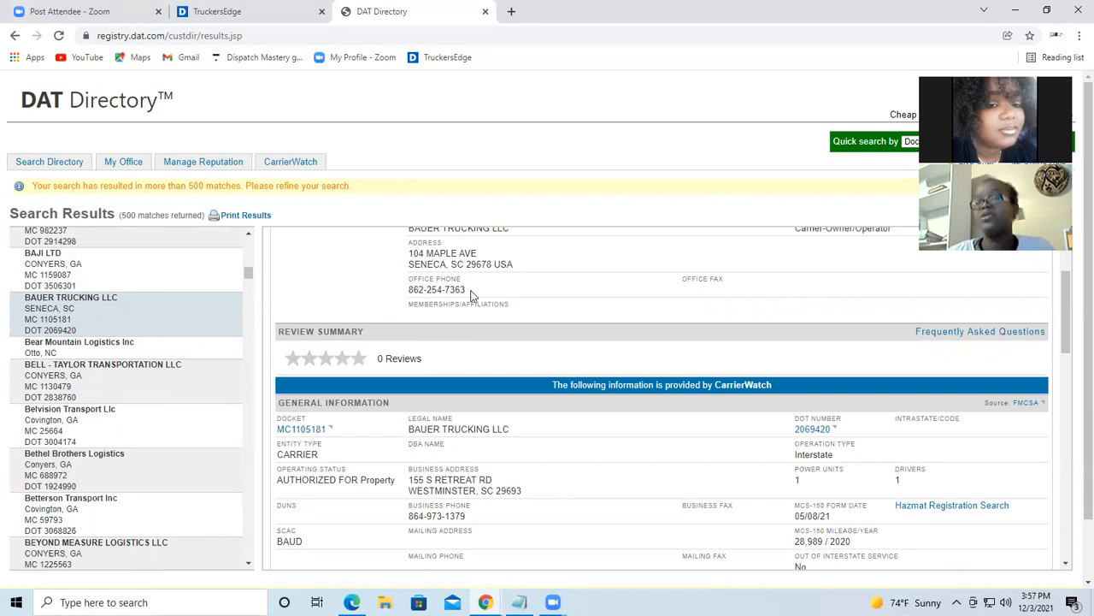
{"action": "scroll", "scroll_direction": "down", "scroll_amount": 3}
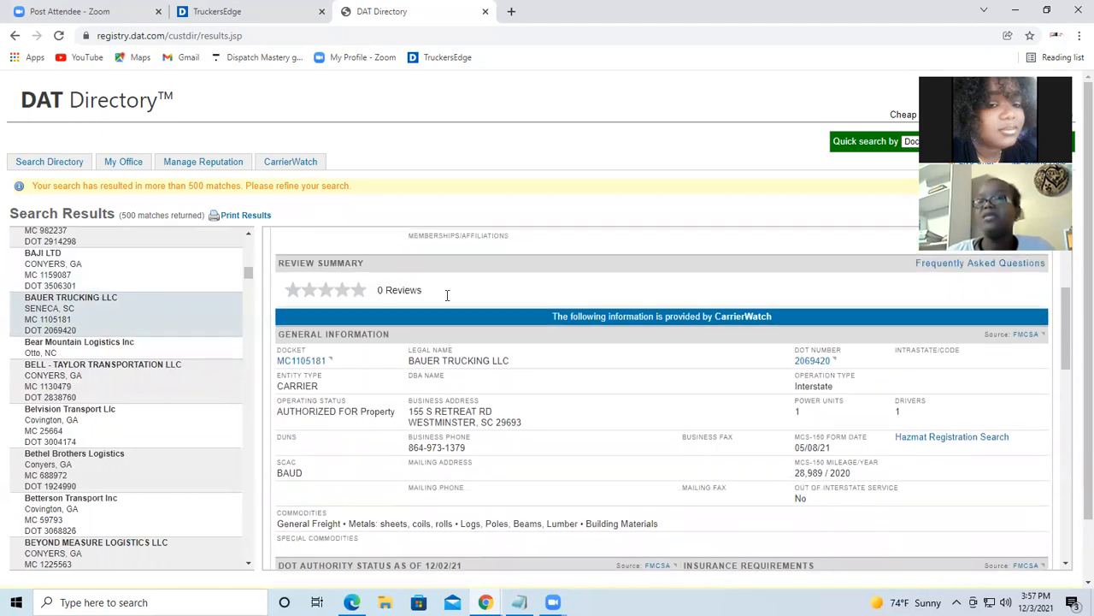
{"action": "scroll", "scroll_direction": "up", "scroll_amount": 3}
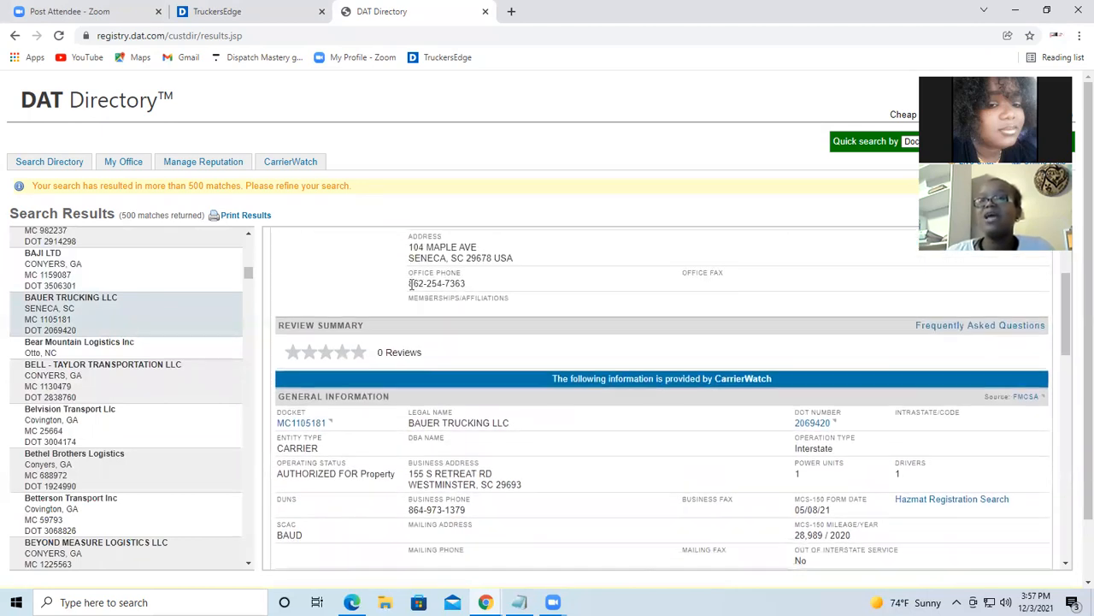
{"action": "scroll", "scroll_direction": "down", "scroll_amount": 3}
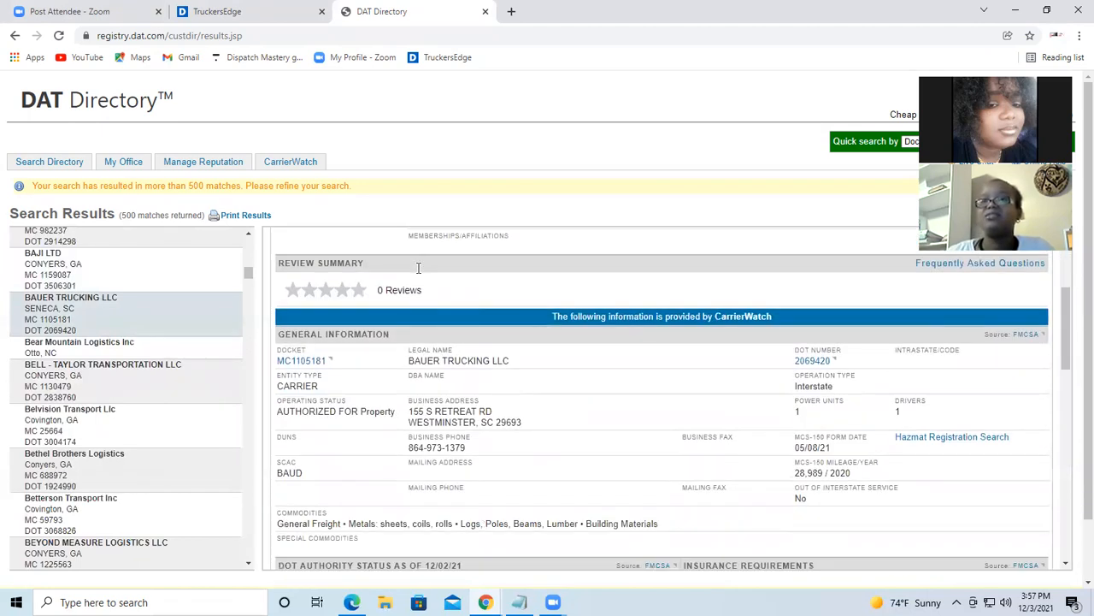
{"action": "mouse_move", "coordinate": [492, 270]}
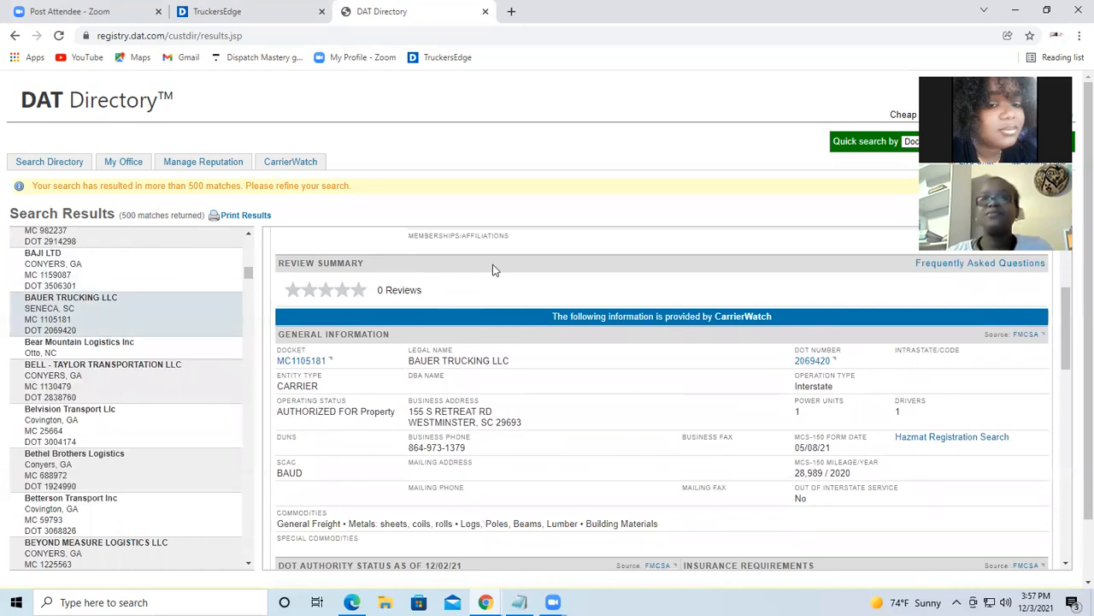
{"action": "mouse_move", "coordinate": [465, 317]}
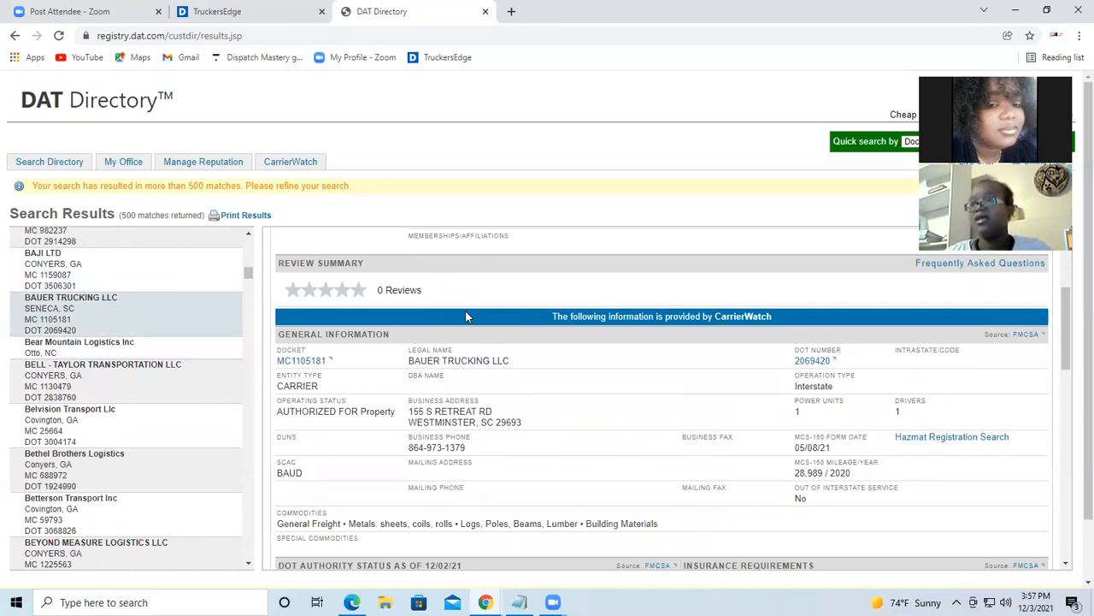
{"action": "mouse_move", "coordinate": [424, 270]}
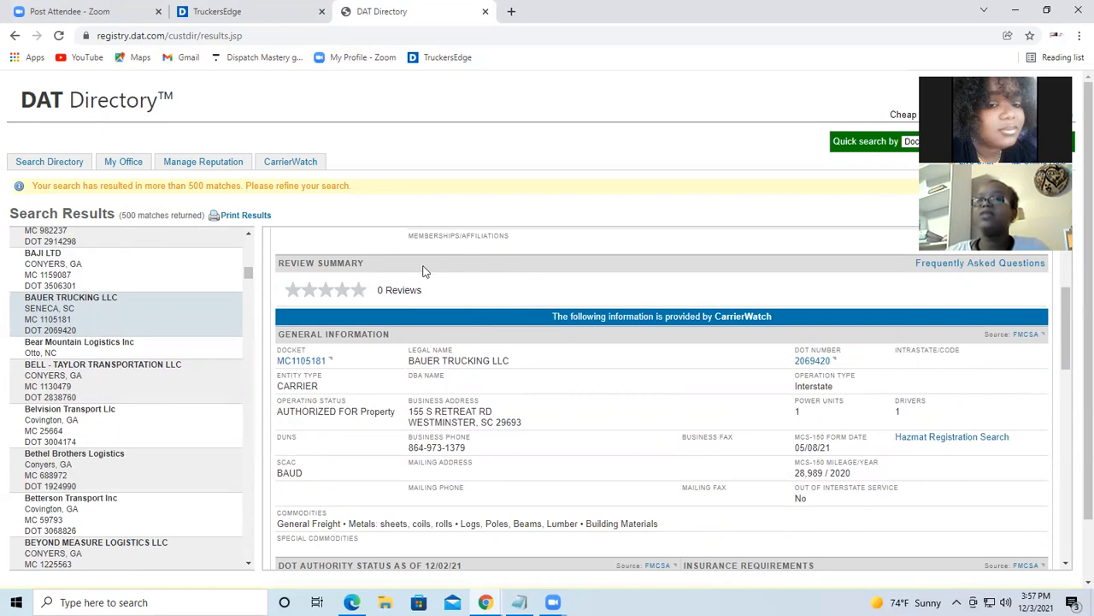
{"action": "mouse_move", "coordinate": [280, 236]}
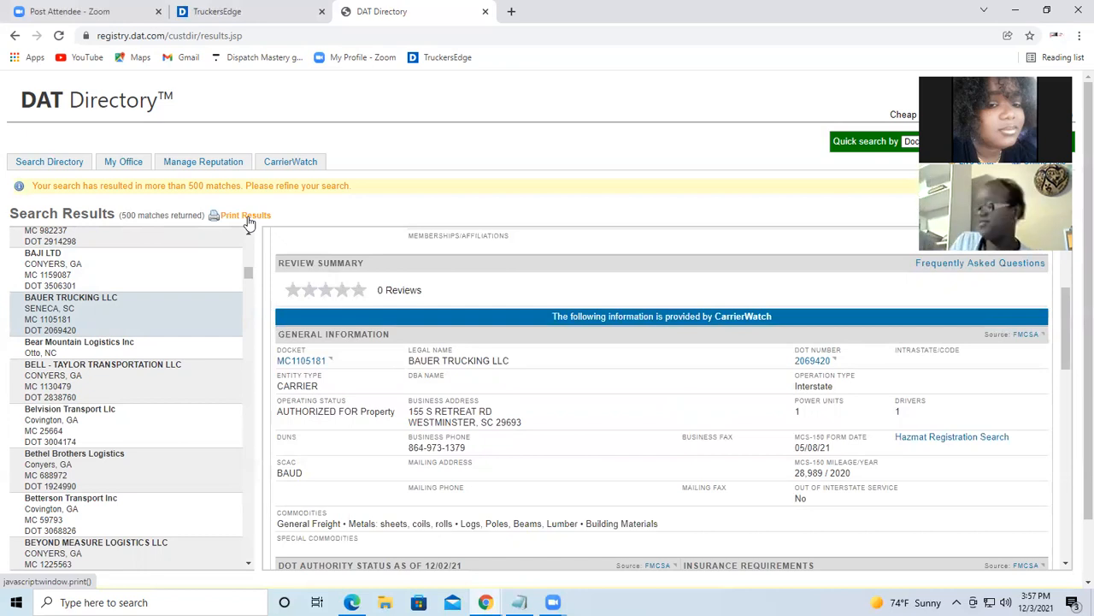
{"action": "mouse_move", "coordinate": [246, 216]}
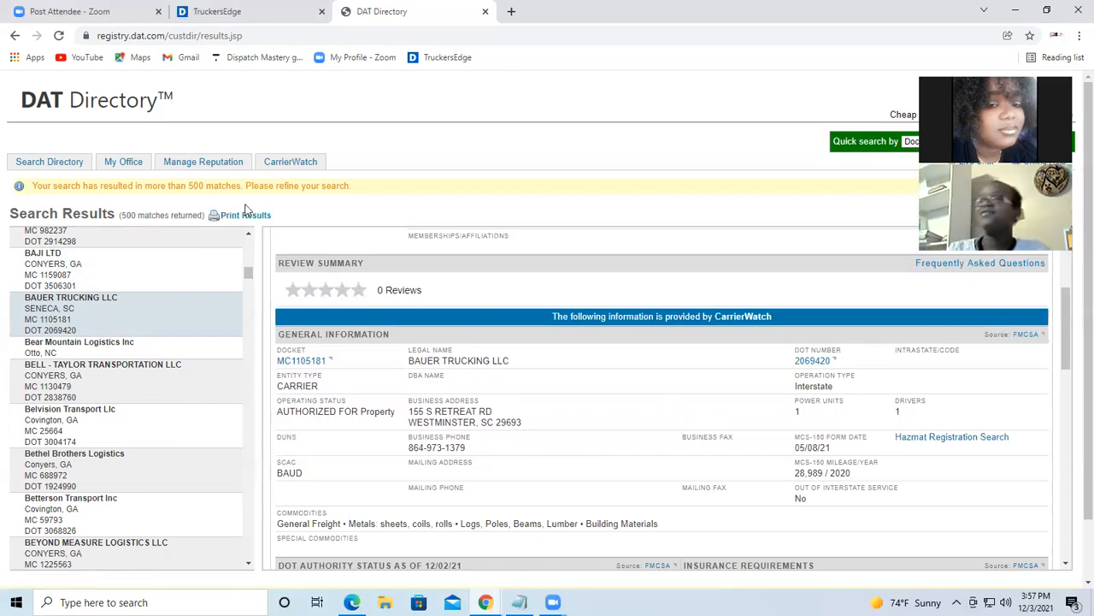
{"action": "mouse_move", "coordinate": [306, 275]}
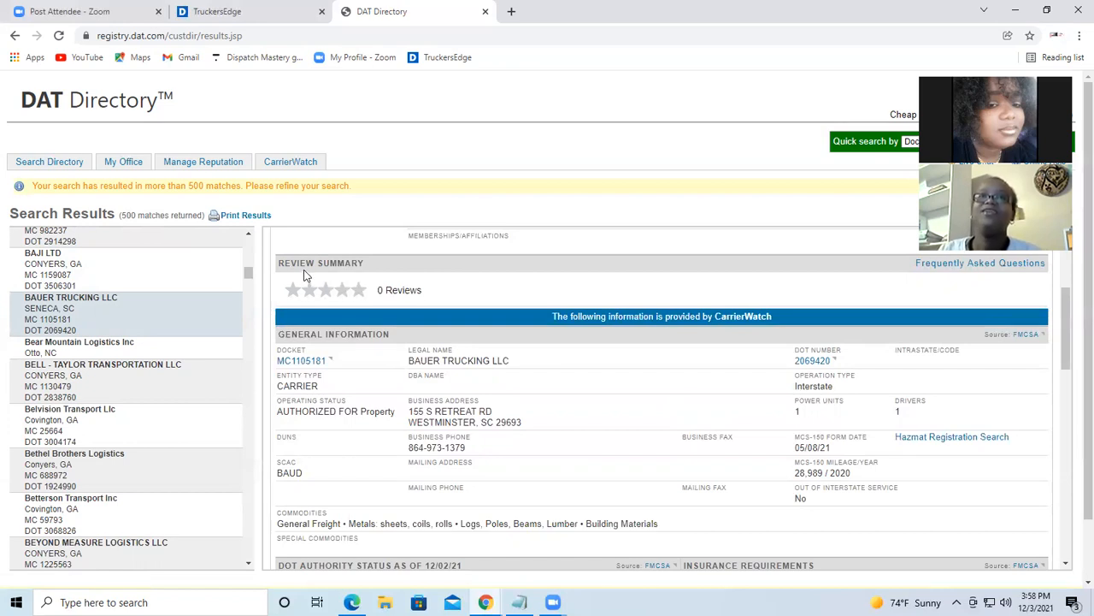
{"action": "mouse_move", "coordinate": [322, 323]}
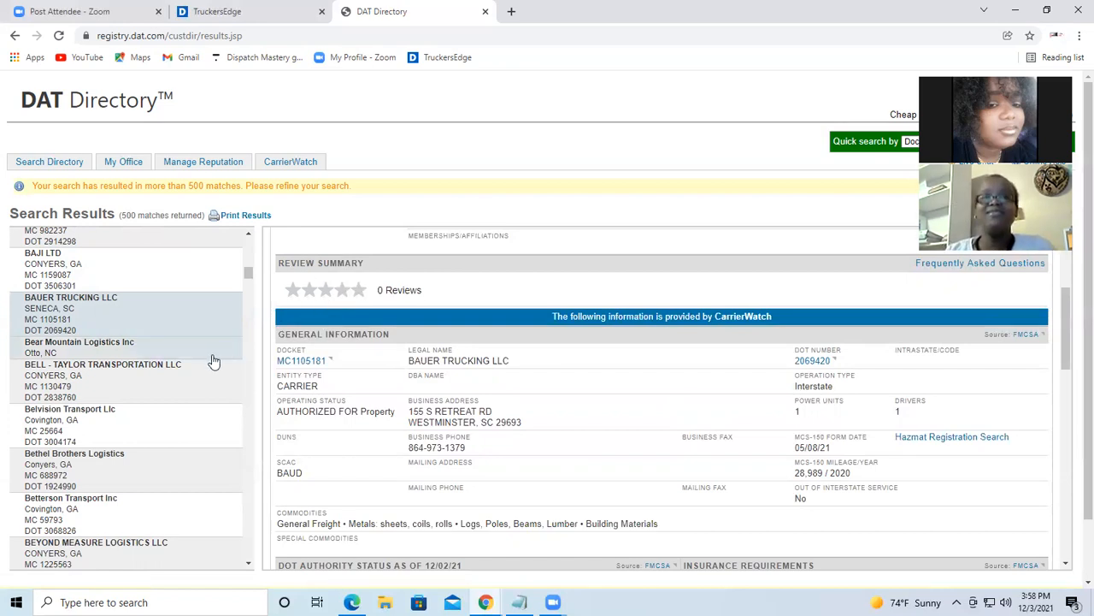
Step: Scroll the results list down into the D-named carriers
{"action": "scroll", "scroll_direction": "down", "scroll_amount": 3}
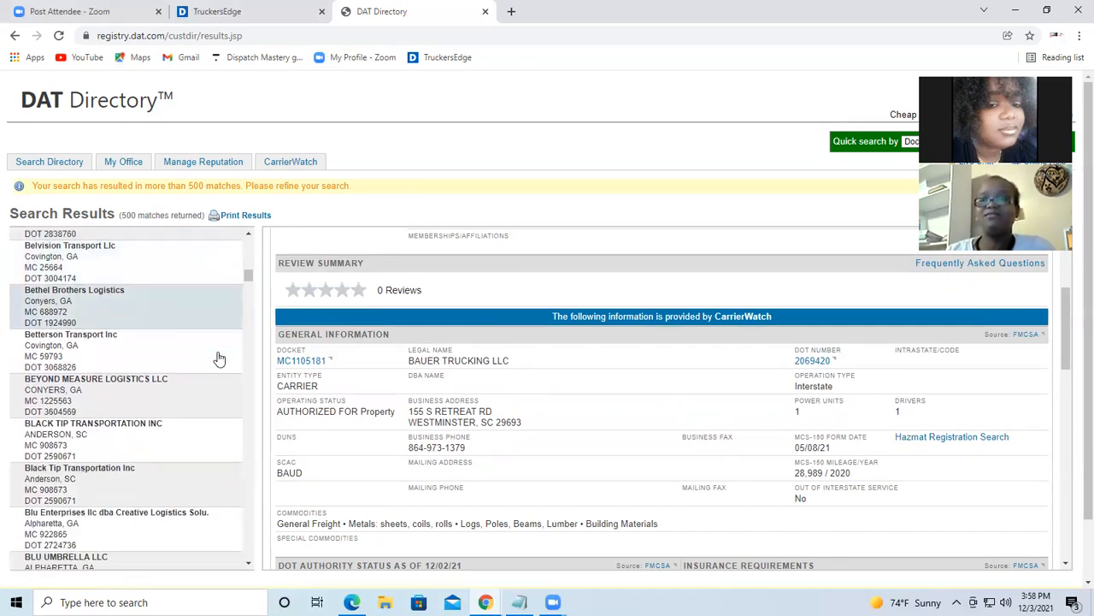
{"action": "scroll", "scroll_direction": "down", "scroll_amount": 3}
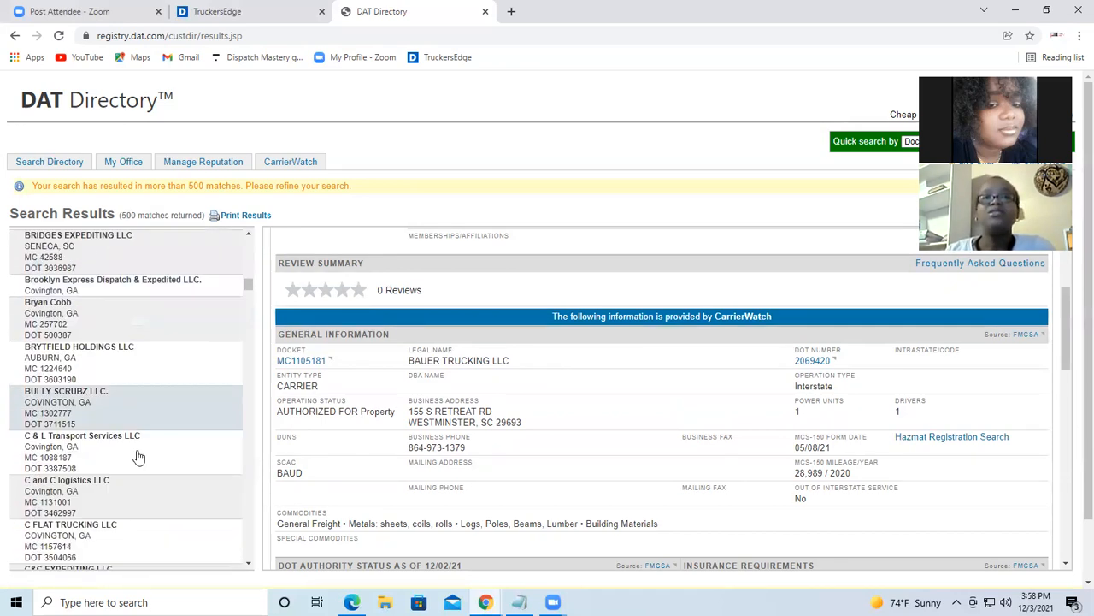
{"action": "scroll", "scroll_direction": "down", "scroll_amount": 3}
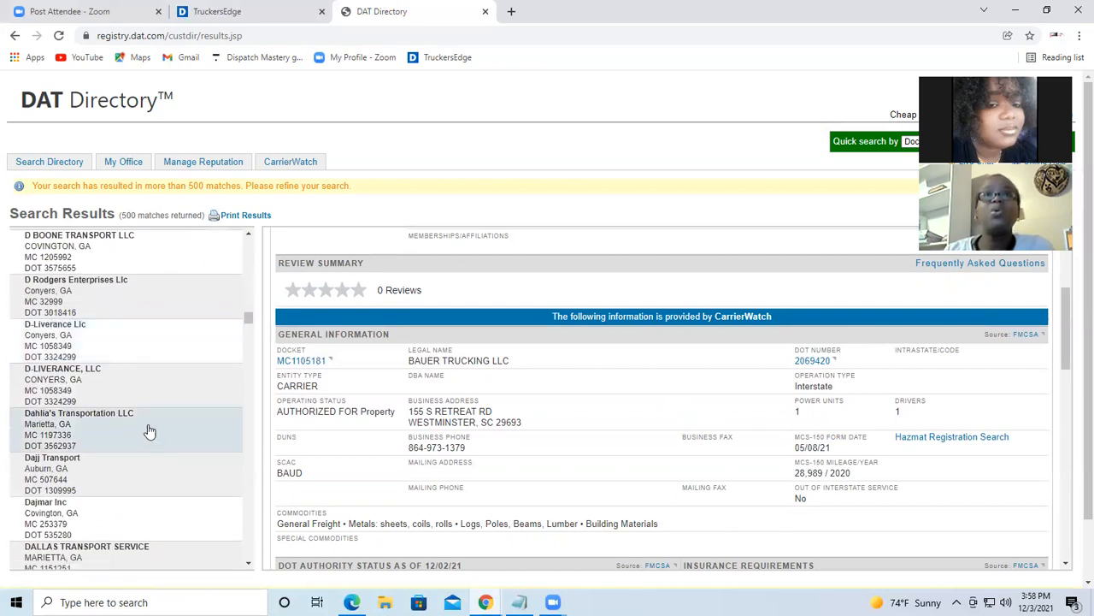
{"action": "mouse_move", "coordinate": [129, 241]}
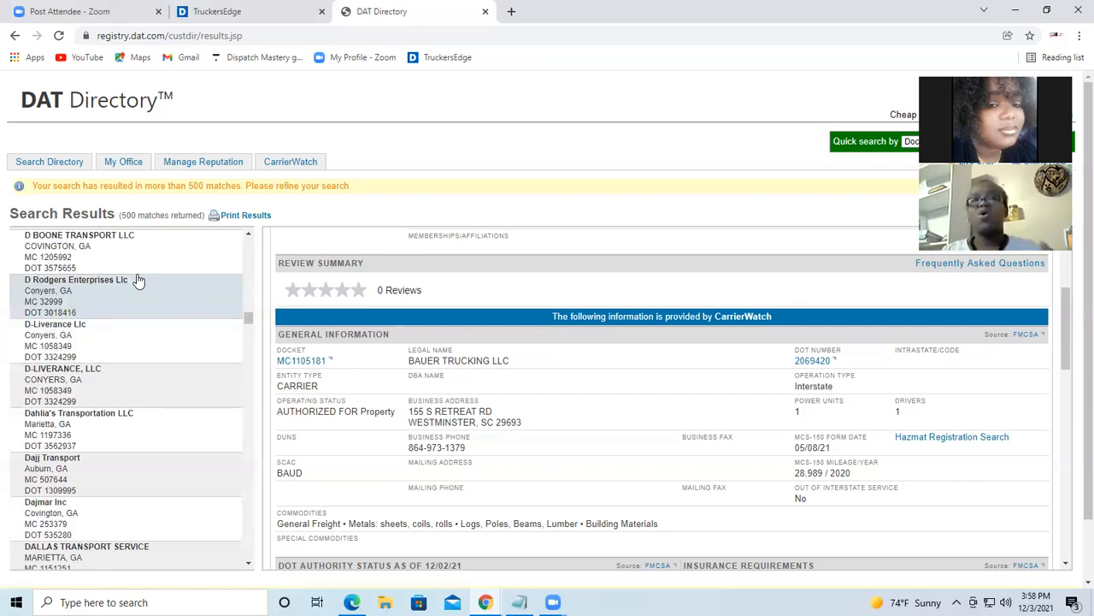
{"action": "mouse_move", "coordinate": [137, 323]}
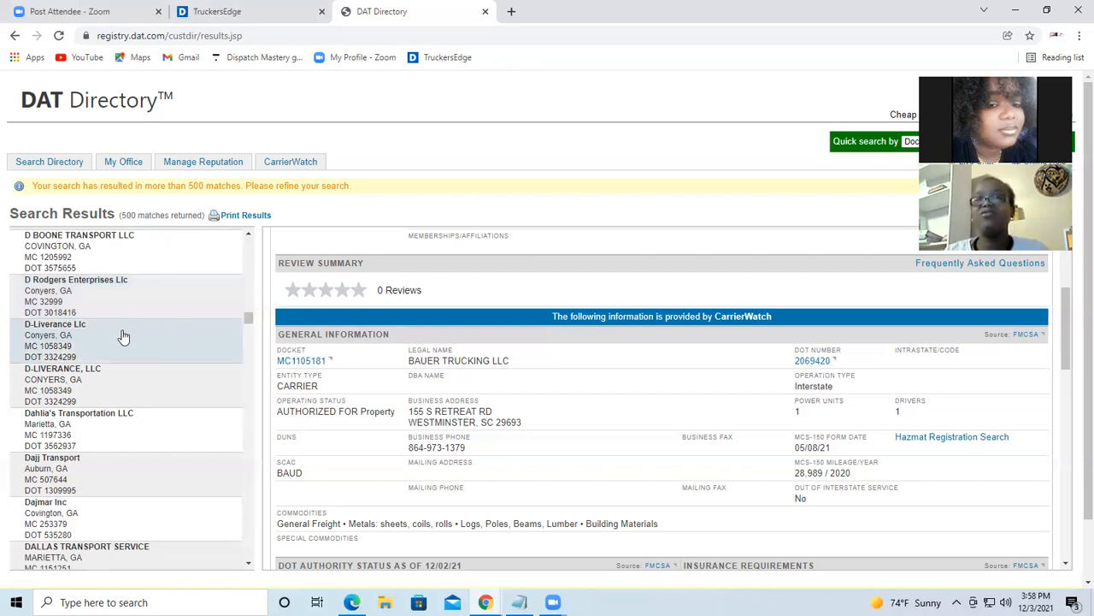
{"action": "mouse_move", "coordinate": [128, 338]}
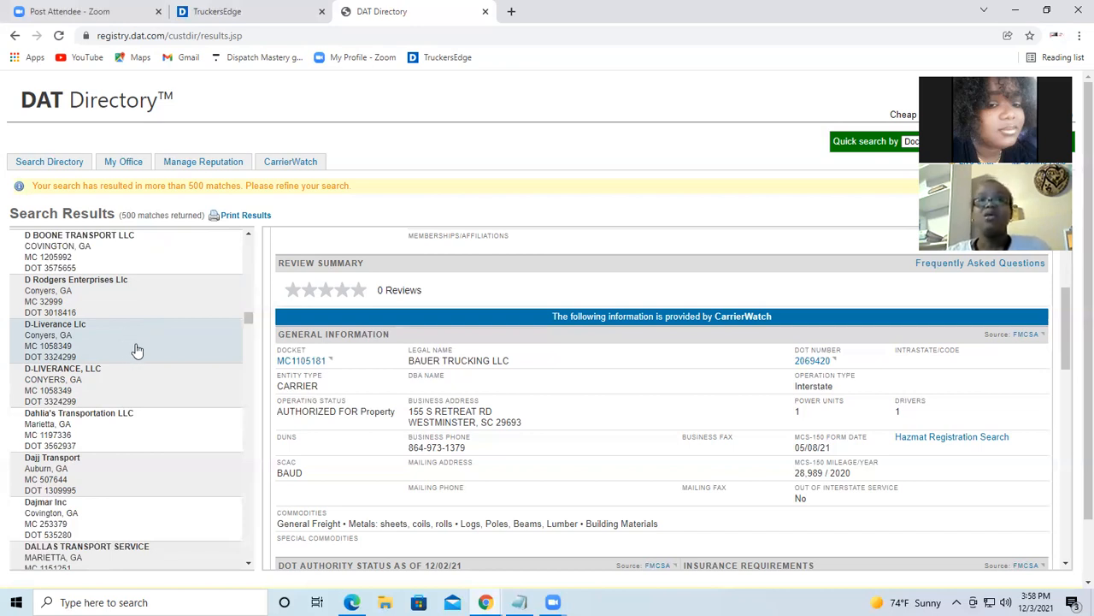
{"action": "scroll", "scroll_direction": "down", "scroll_amount": 3}
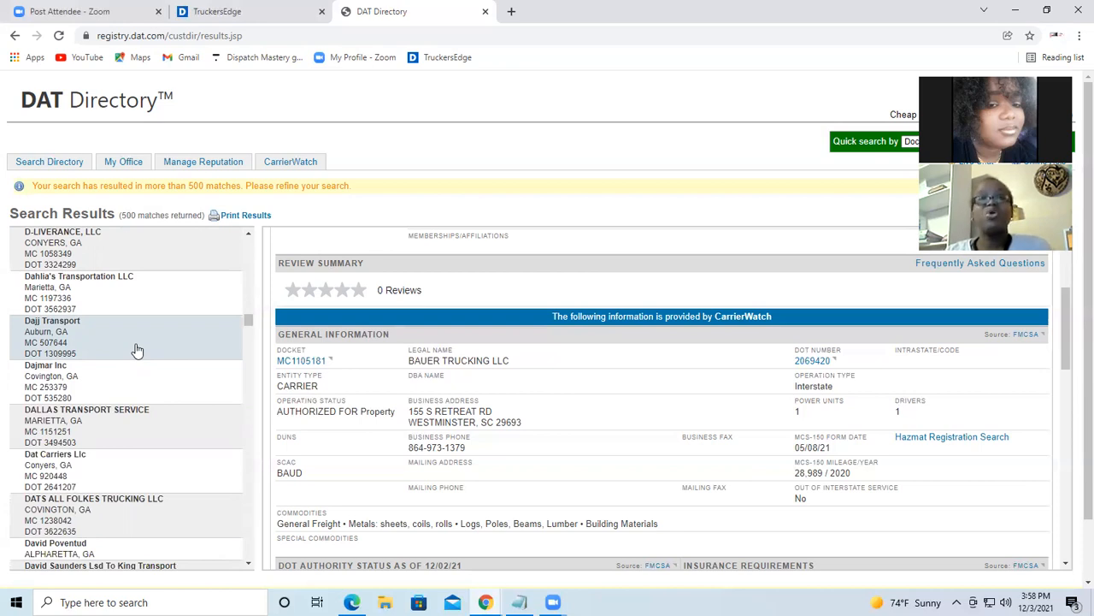
{"action": "scroll", "scroll_direction": "down", "scroll_amount": 3}
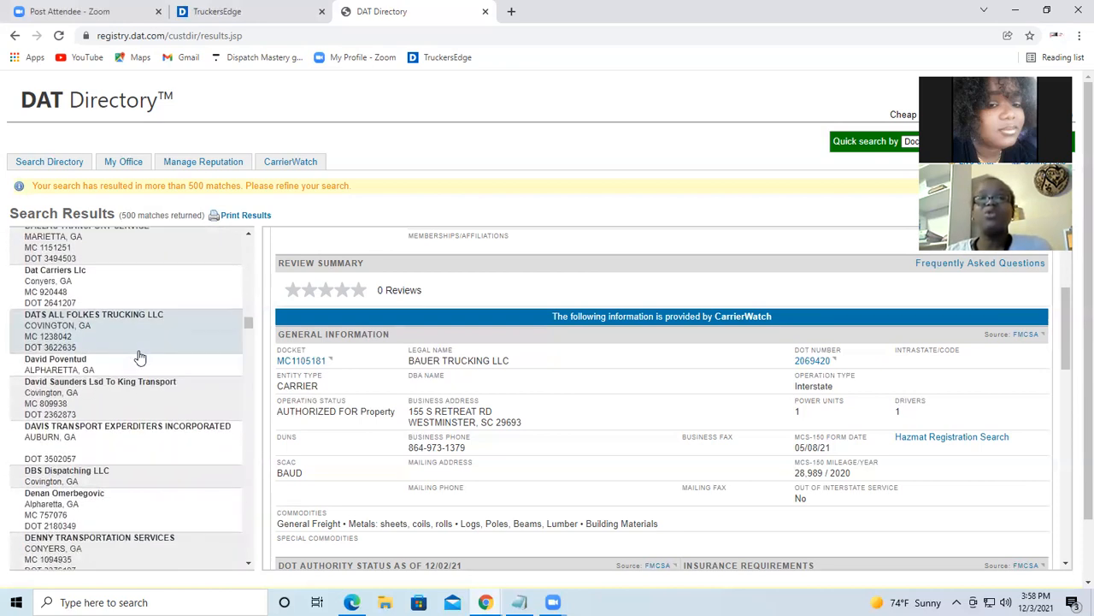
{"action": "scroll", "scroll_direction": "down", "scroll_amount": 3}
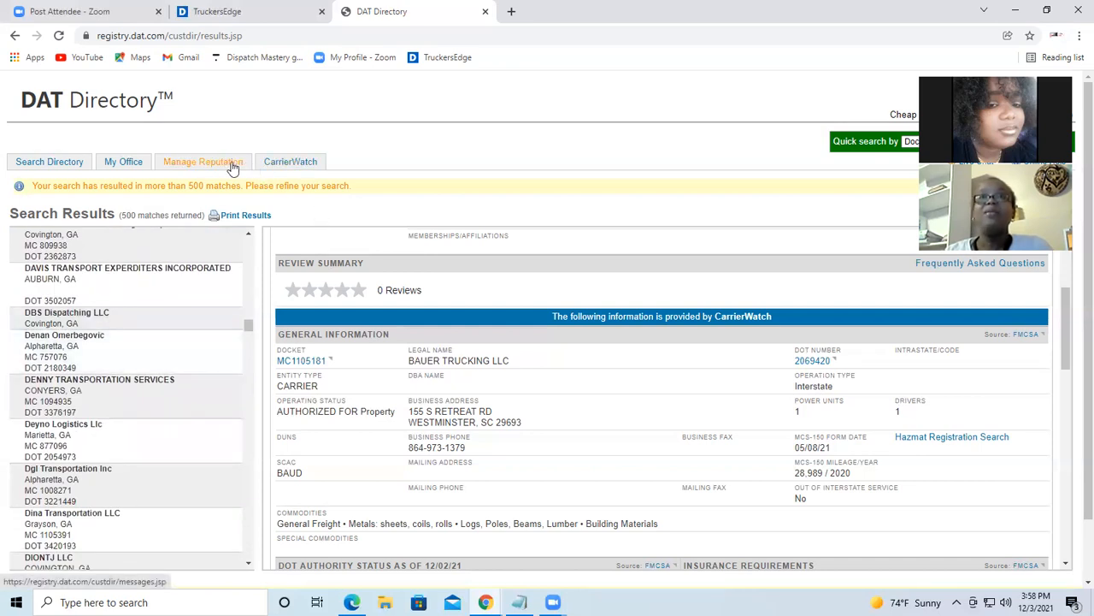
{"action": "mouse_move", "coordinate": [291, 161]}
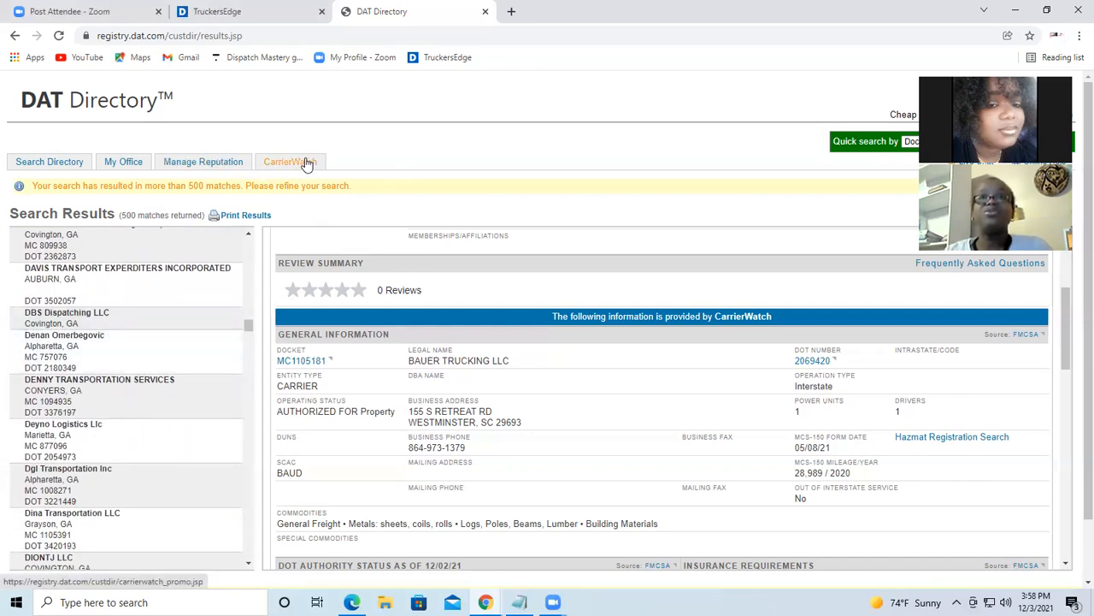
Step: View the DAT CarrierWatch request-information form with its blank contact fields
{"action": "left_click", "coordinate": [291, 160]}
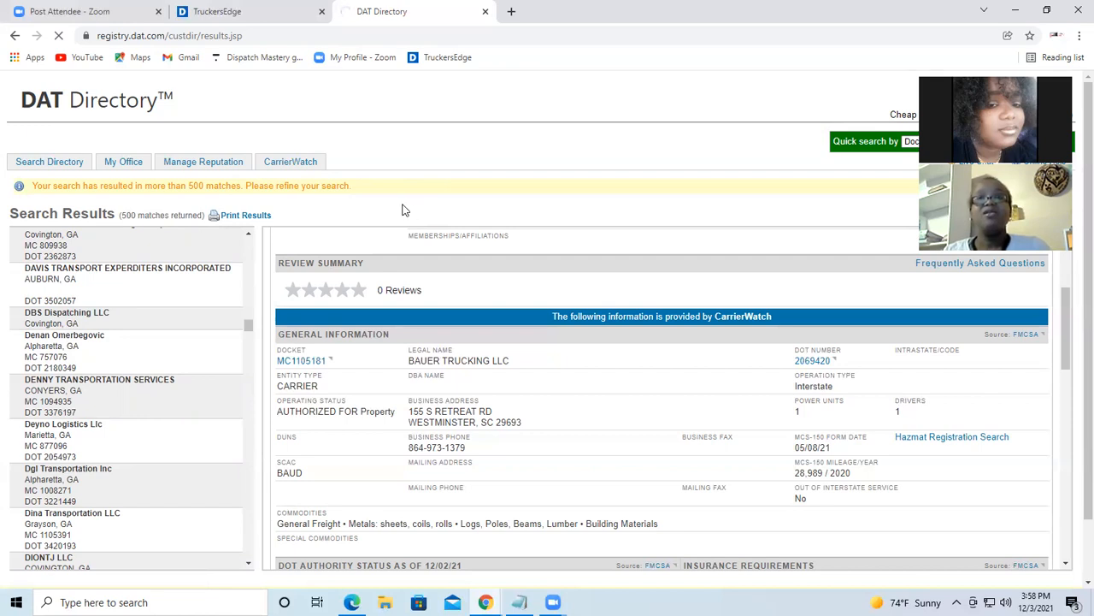
{"action": "left_click", "coordinate": [290, 160]}
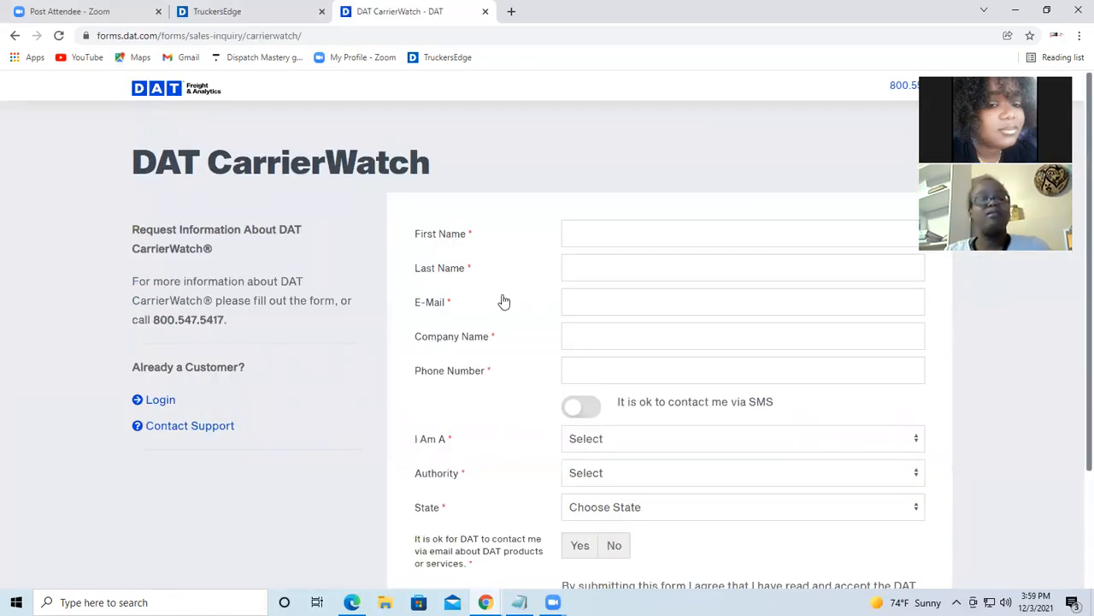
{"action": "scroll", "scroll_direction": "down", "scroll_amount": 3}
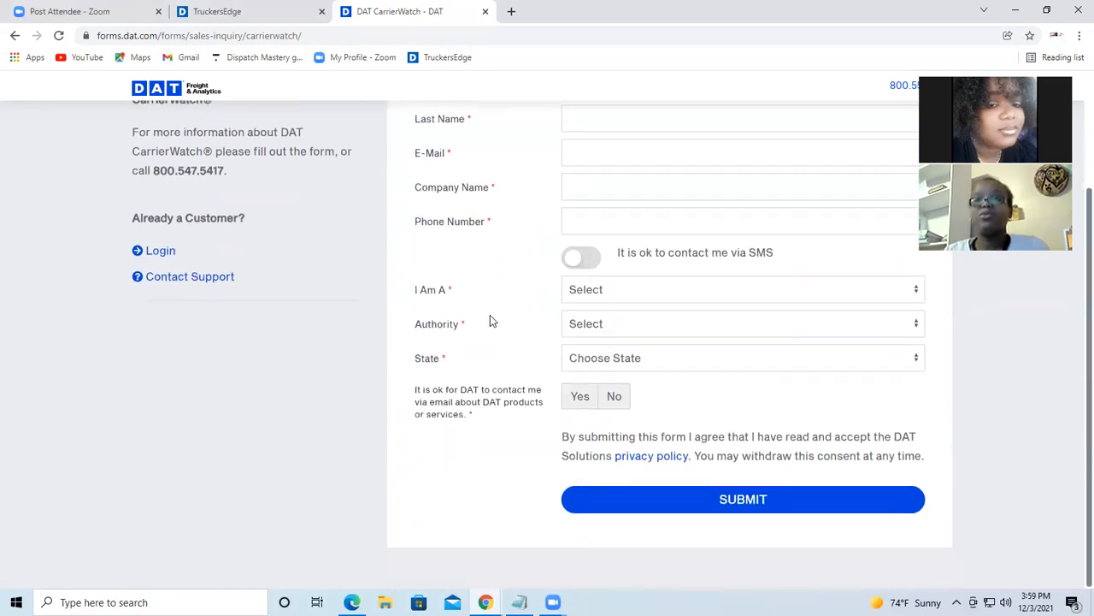
{"action": "scroll", "scroll_direction": "up", "scroll_amount": 3}
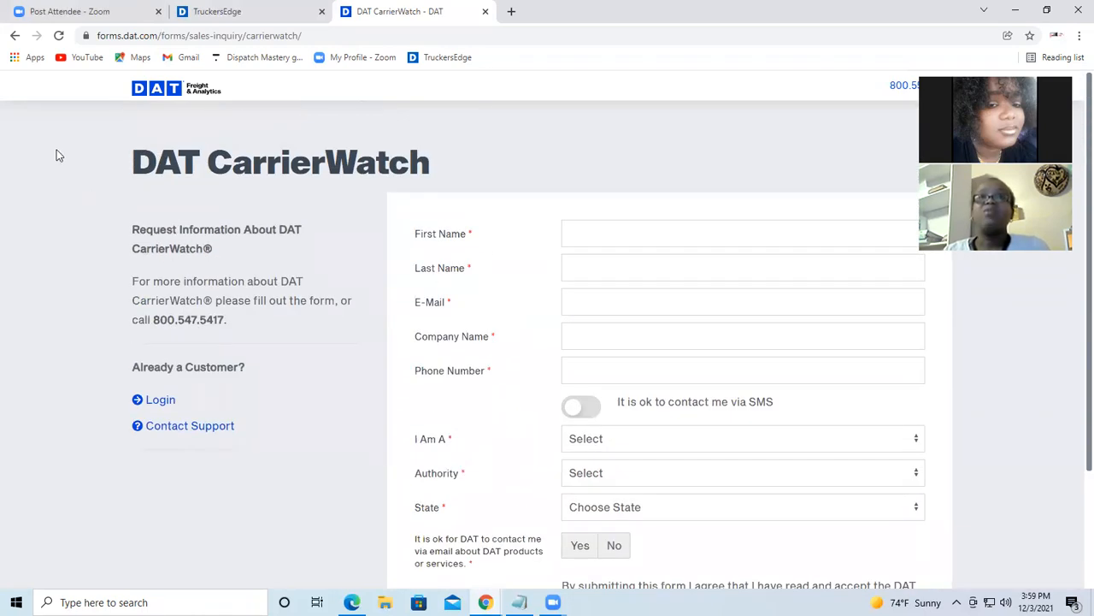
Step: Return to the DAT Directory search start page and close the CarrierWatch tab
{"action": "left_click", "coordinate": [248, 10]}
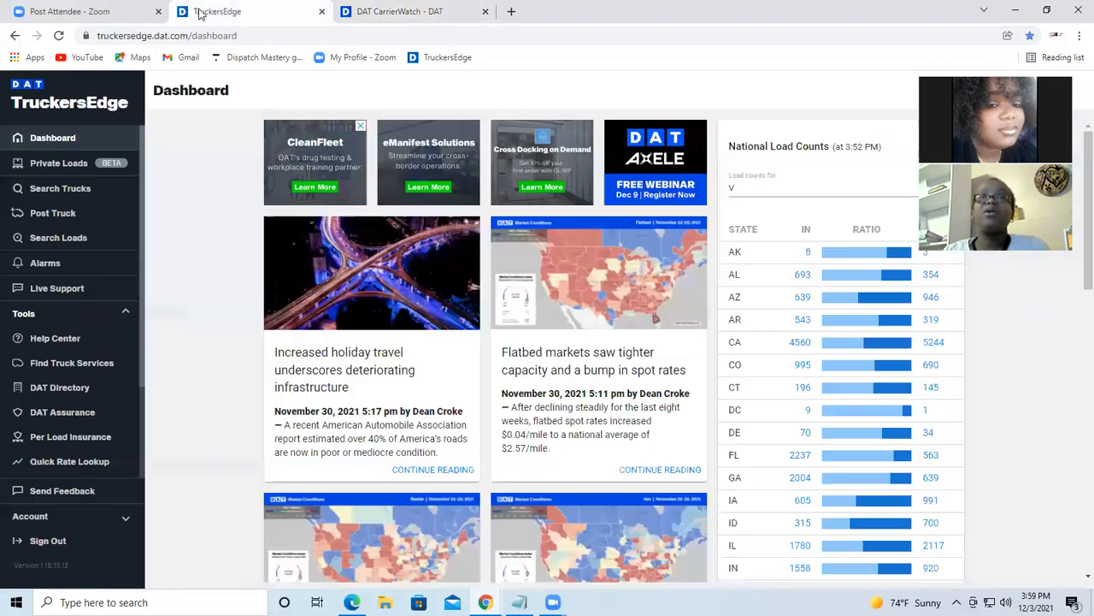
{"action": "left_click", "coordinate": [400, 10]}
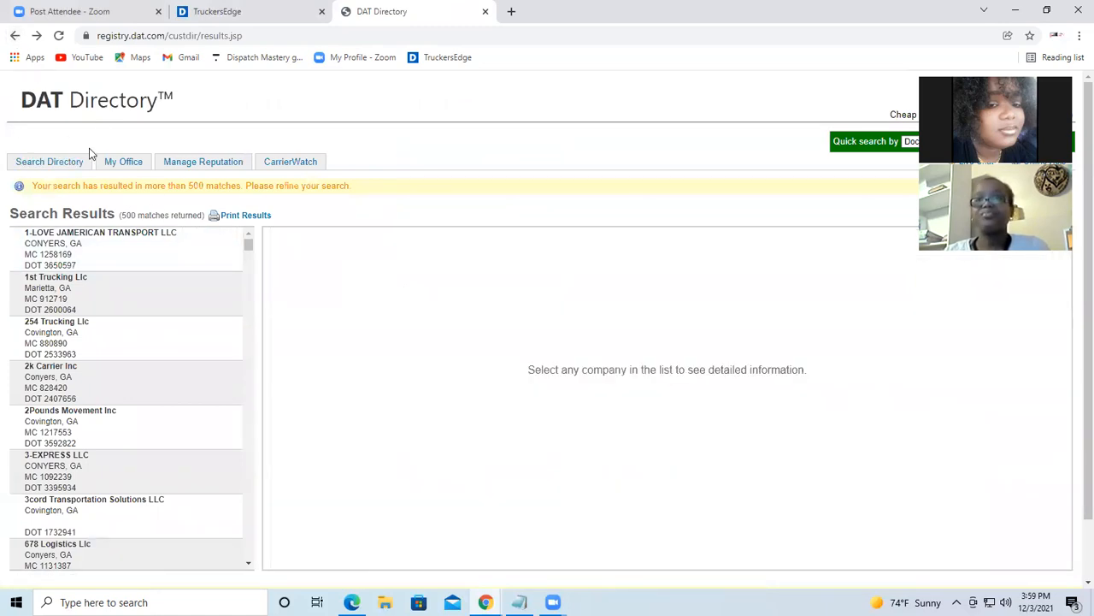
{"action": "left_click", "coordinate": [14, 34]}
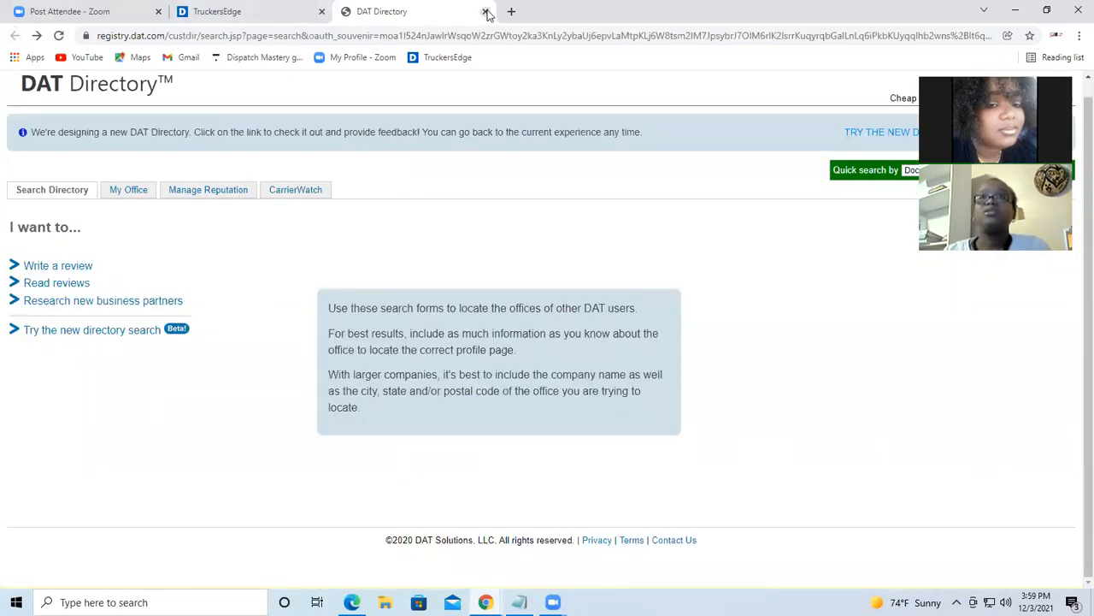
{"action": "left_click", "coordinate": [487, 10]}
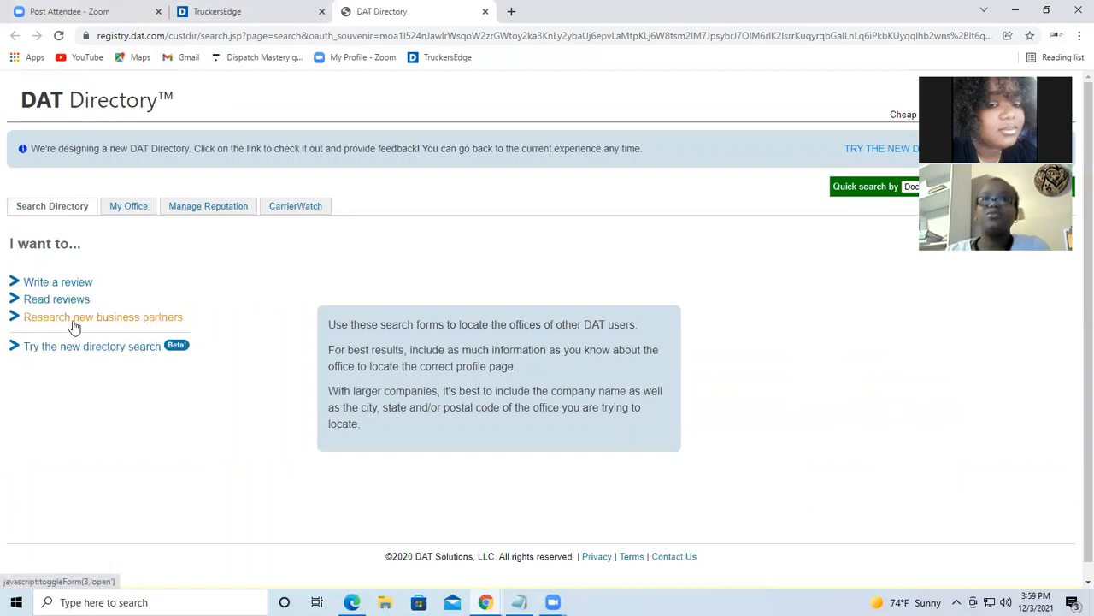
Step: Expand the Research new business partners form showing its empty search fields
{"action": "left_click", "coordinate": [103, 317]}
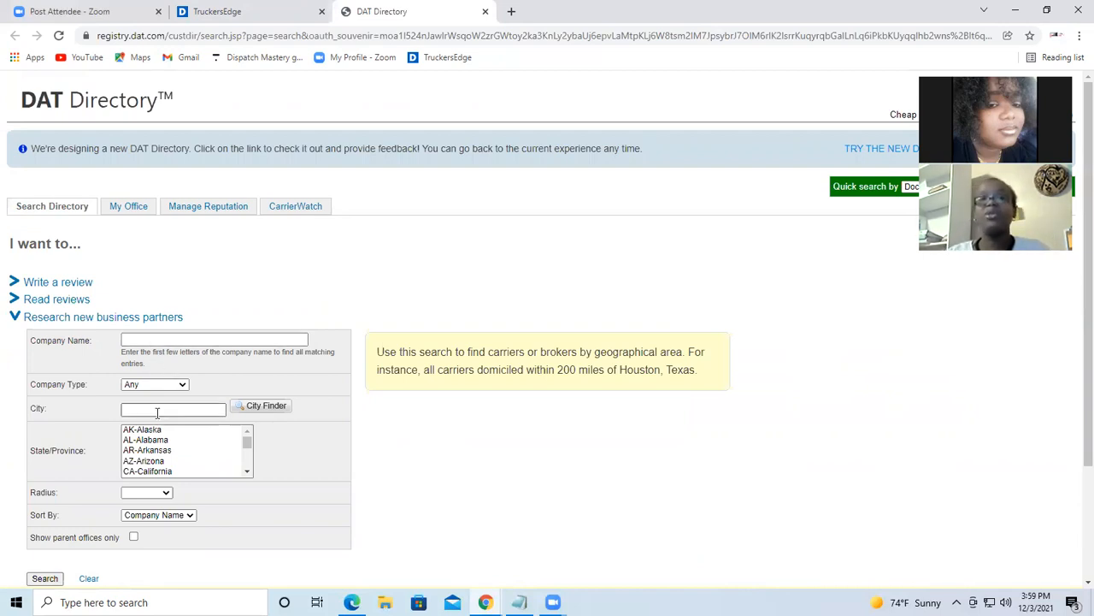
{"action": "scroll", "scroll_direction": "down", "scroll_amount": 3}
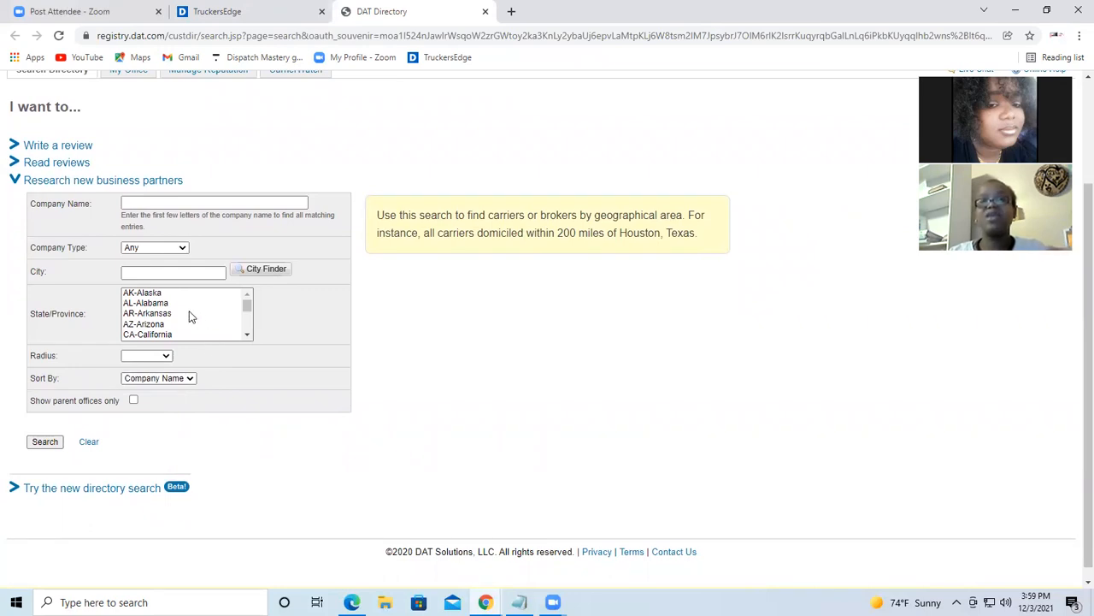
{"action": "mouse_move", "coordinate": [160, 306]}
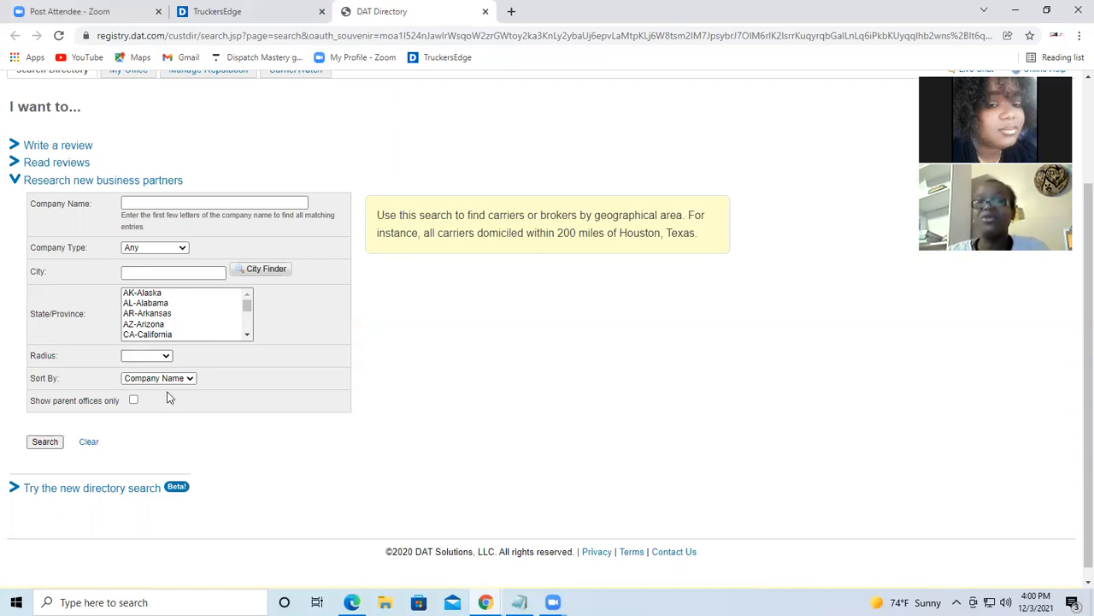
{"action": "mouse_move", "coordinate": [220, 386]}
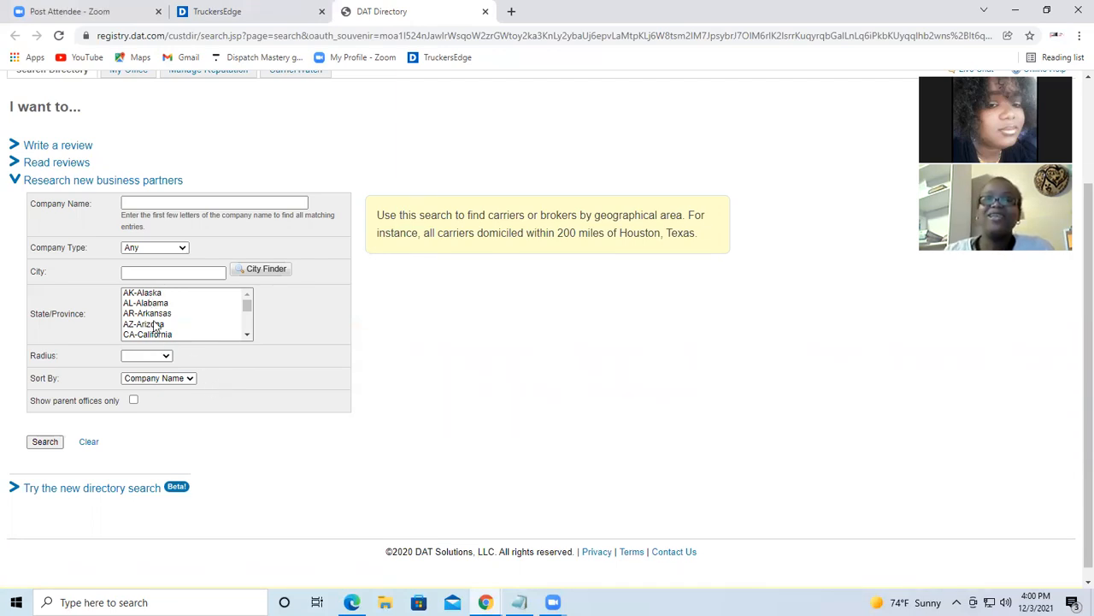
Step: Fill the search with city atlanta, GA-Georgia, radius 100 Miles and submit it
{"action": "scroll", "scroll_direction": "down", "scroll_amount": 3}
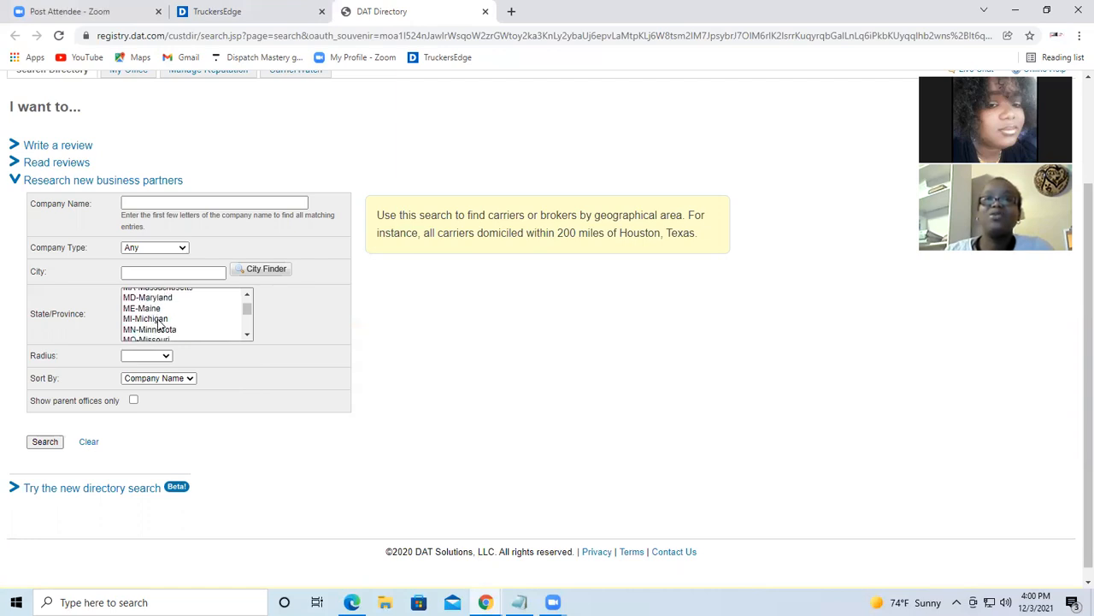
{"action": "scroll", "scroll_direction": "up", "scroll_amount": 3}
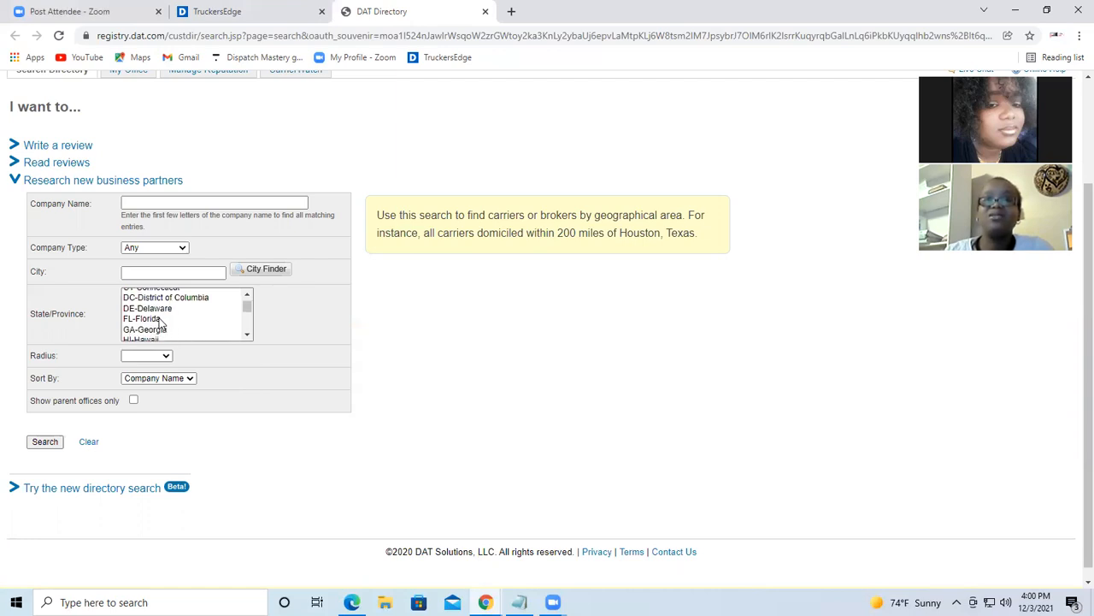
{"action": "type", "text": "at"}
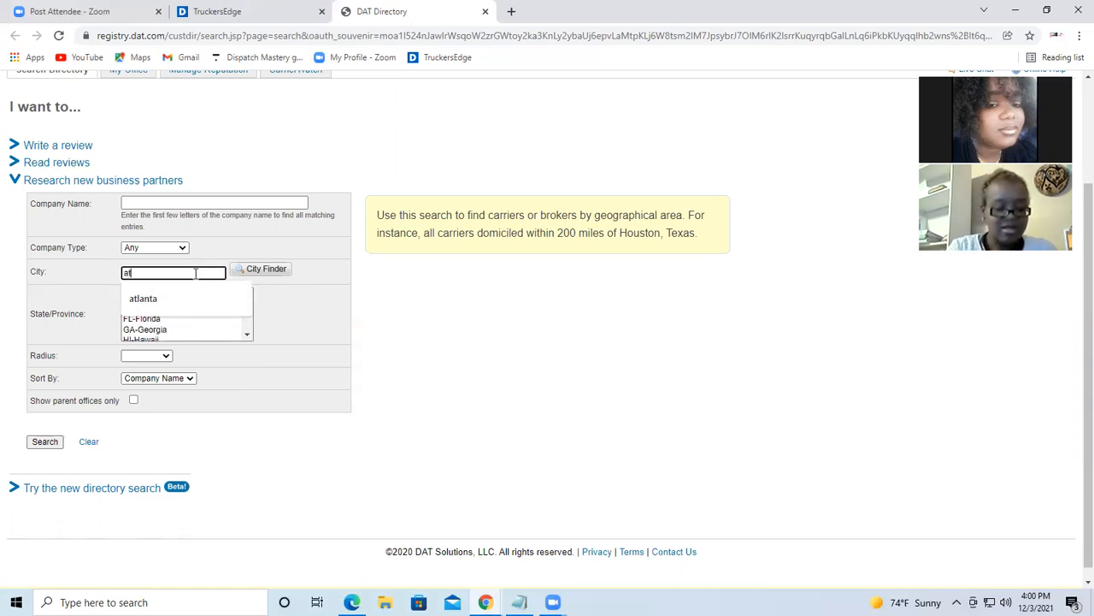
{"action": "left_click", "coordinate": [143, 297]}
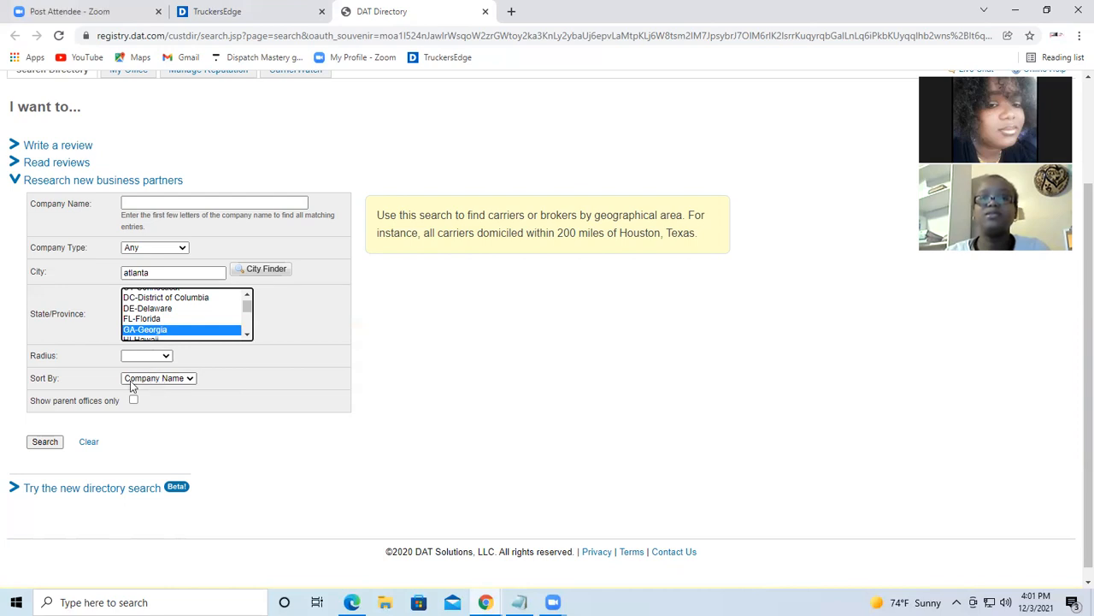
{"action": "left_click", "coordinate": [147, 354]}
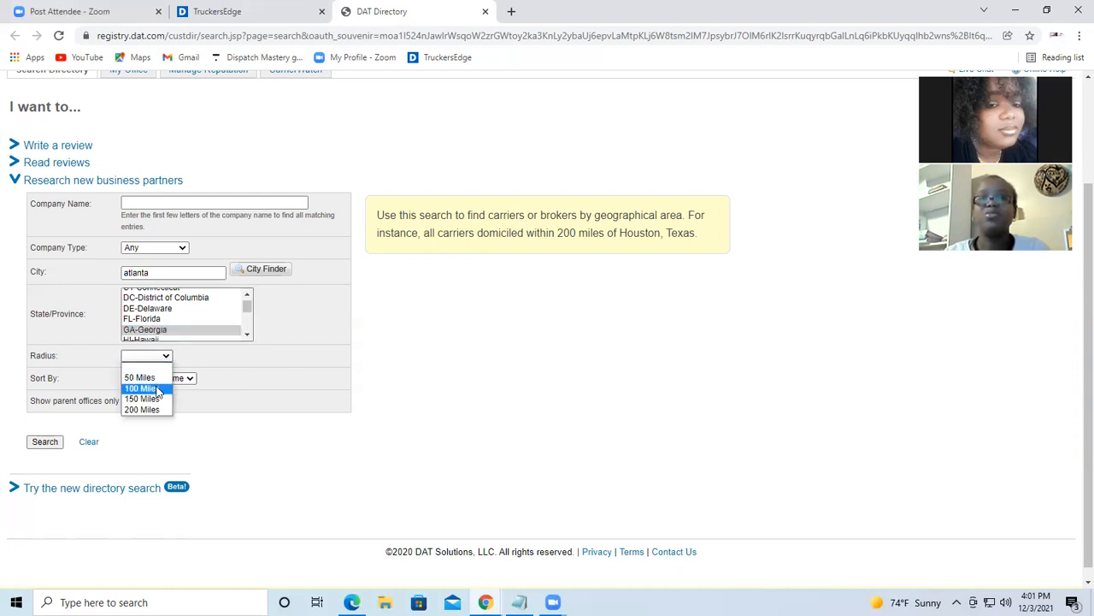
{"action": "left_click", "coordinate": [140, 390]}
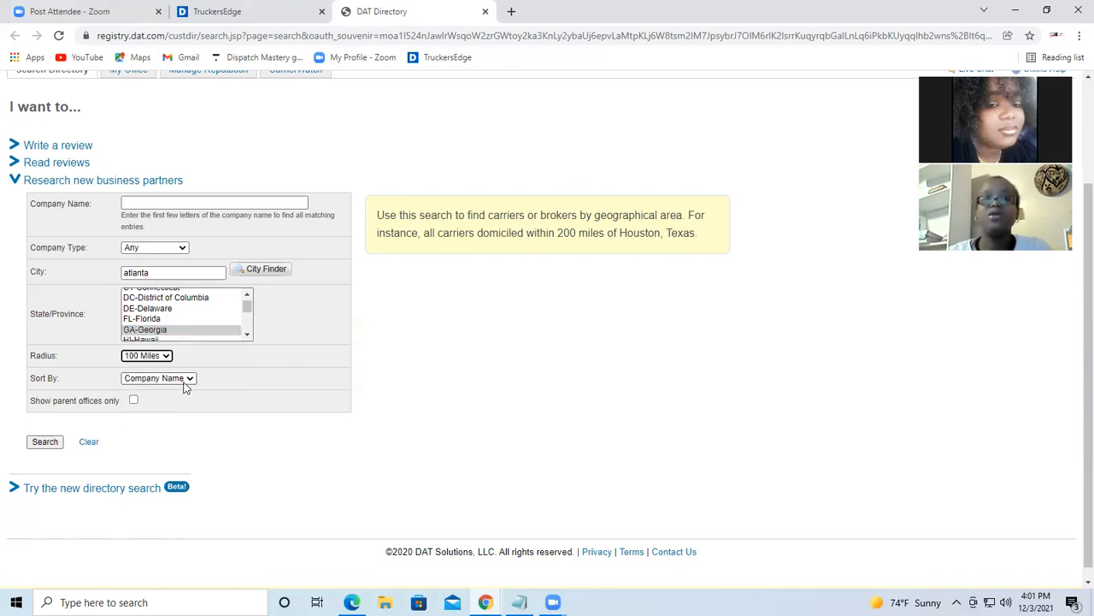
{"action": "left_click", "coordinate": [45, 441]}
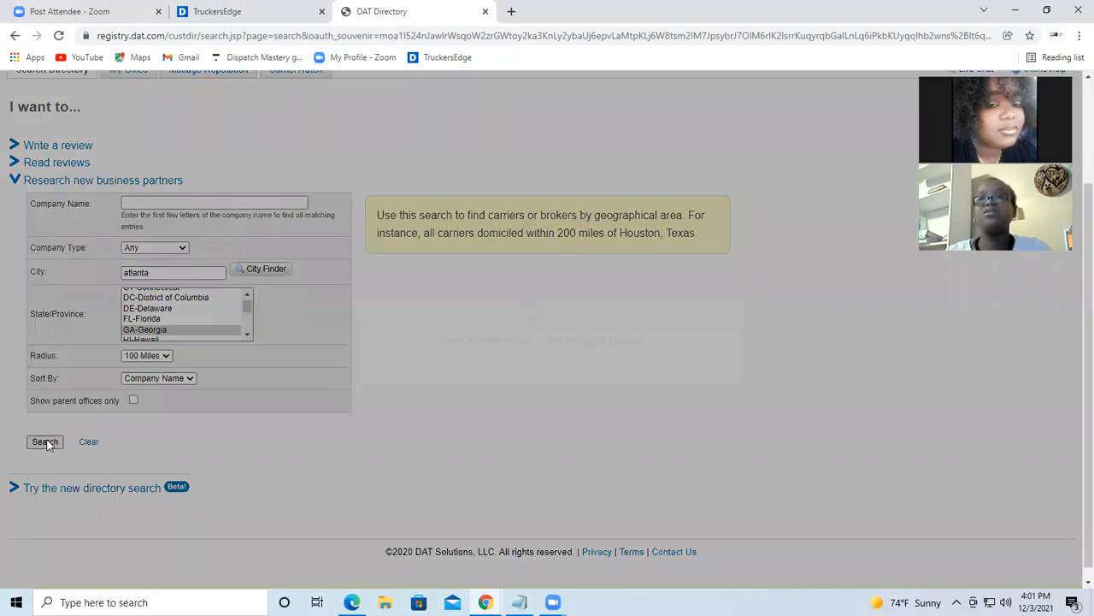
Step: List the 500+ Atlanta-area carriers, start Print Results and cancel the print dialog
{"action": "left_click", "coordinate": [44, 441]}
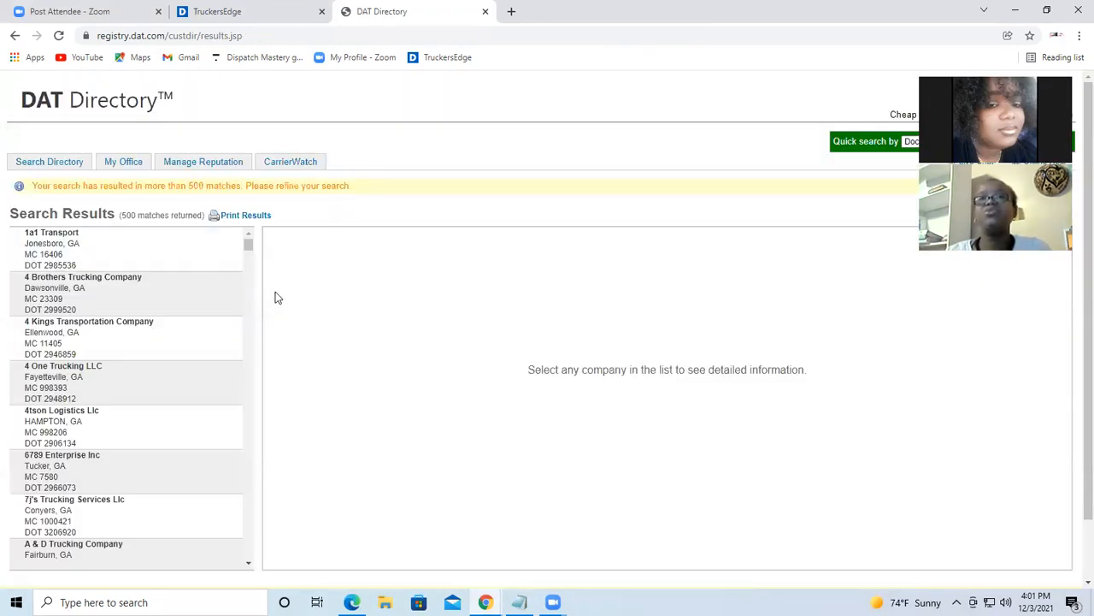
{"action": "scroll", "scroll_direction": "down", "scroll_amount": 3}
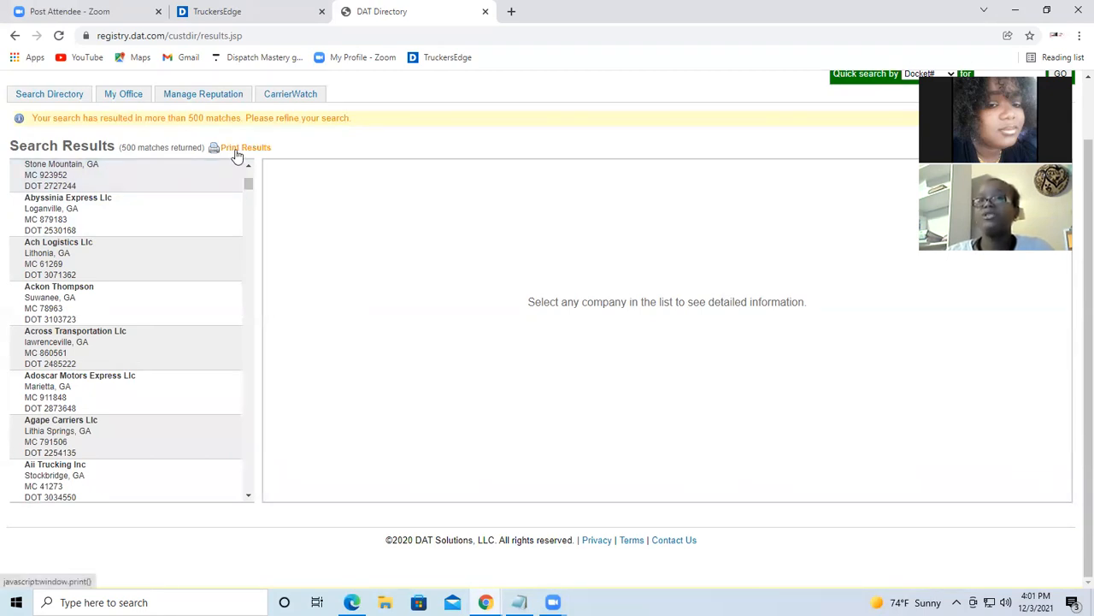
{"action": "left_click", "coordinate": [247, 147]}
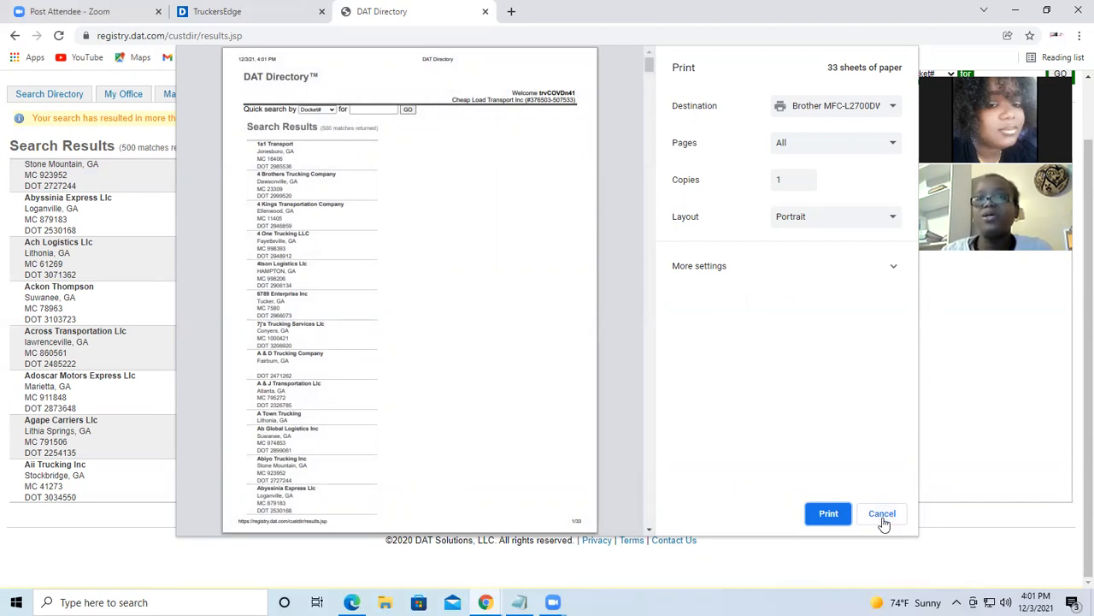
{"action": "left_click", "coordinate": [883, 513]}
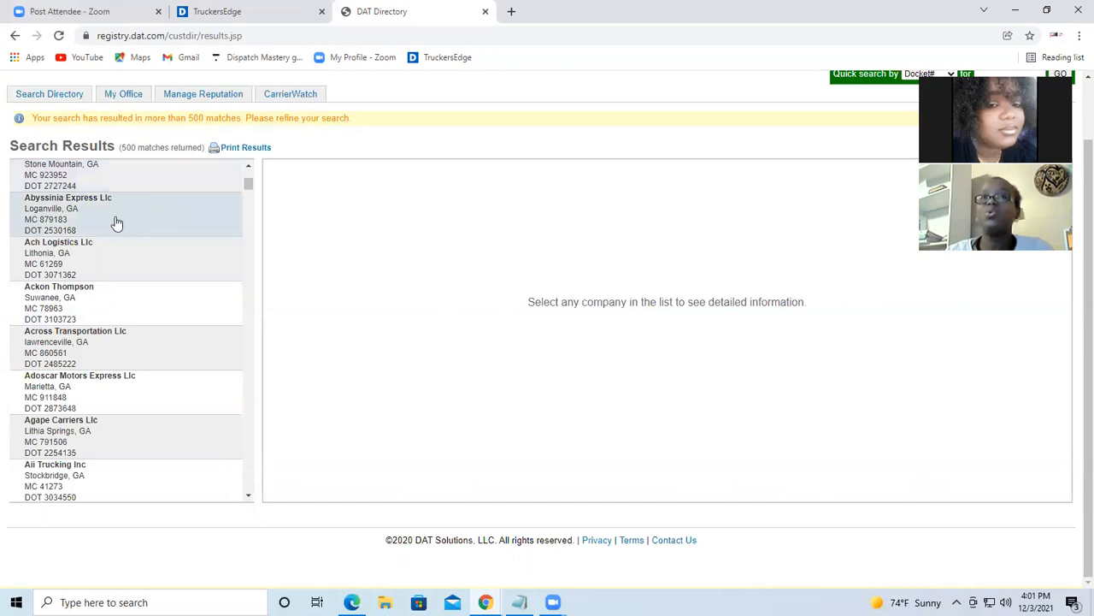
{"action": "mouse_move", "coordinate": [128, 229]}
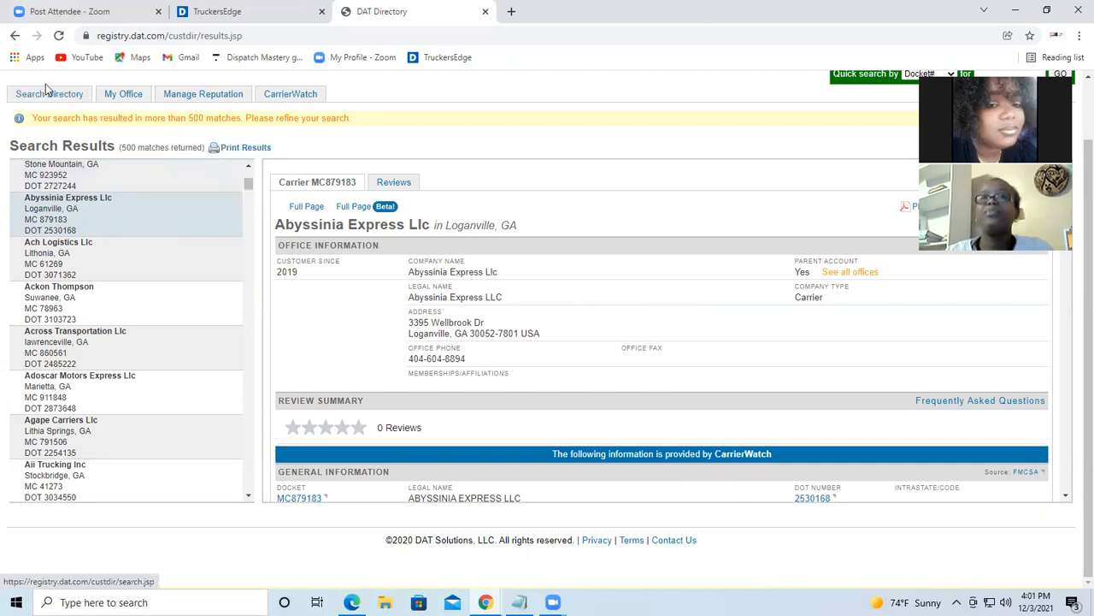
Step: Show the Reviews for Abyssinia Express Llc, reporting none submitted yet
{"action": "left_click", "coordinate": [393, 182]}
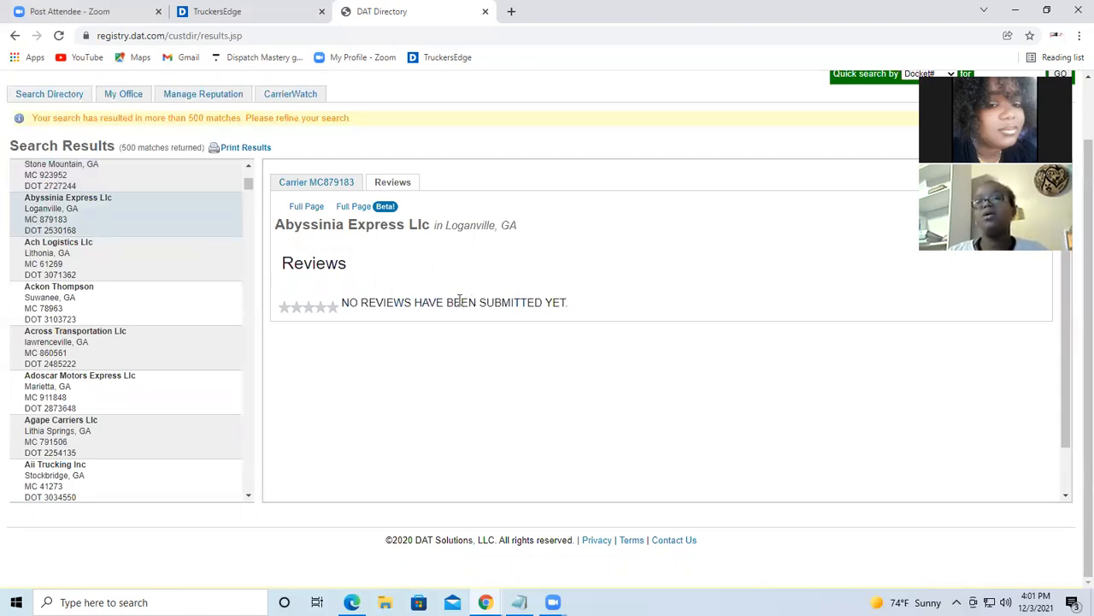
{"action": "mouse_move", "coordinate": [443, 308]}
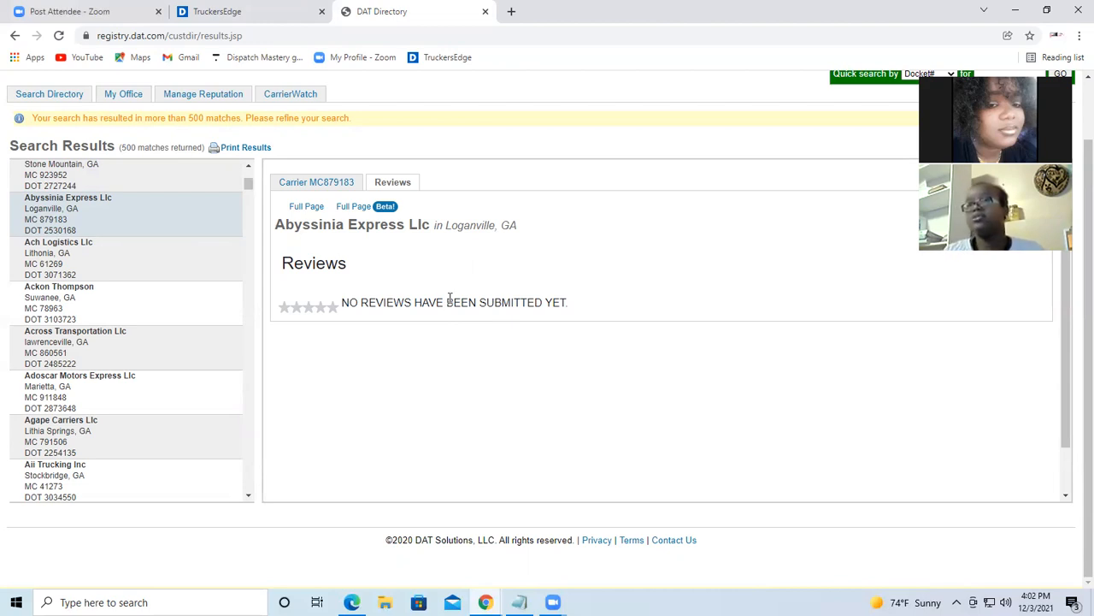
{"action": "mouse_move", "coordinate": [411, 335]}
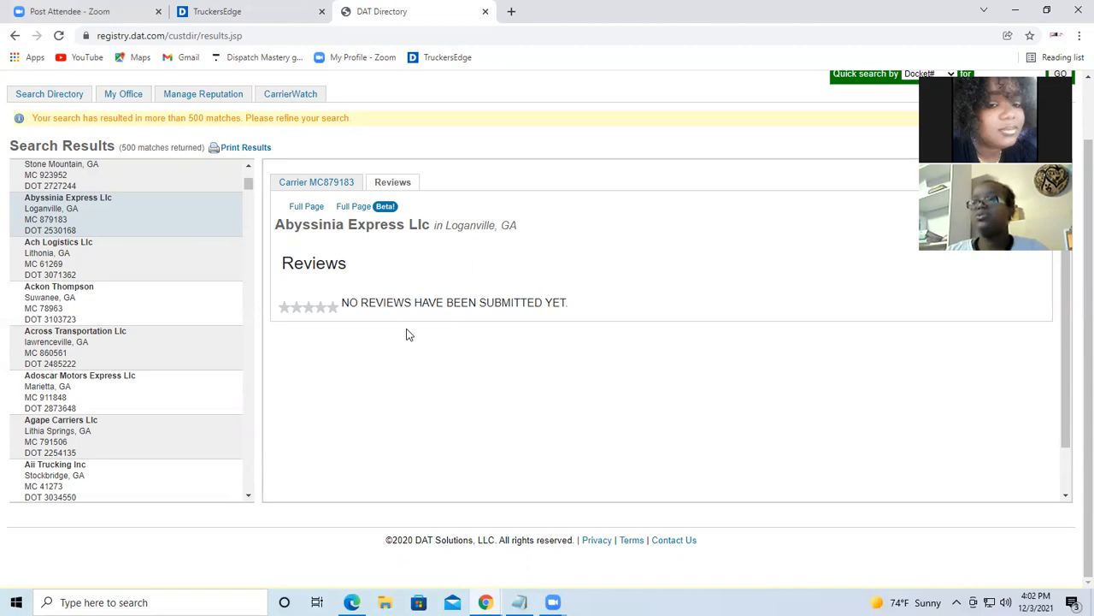
{"action": "mouse_move", "coordinate": [403, 333]}
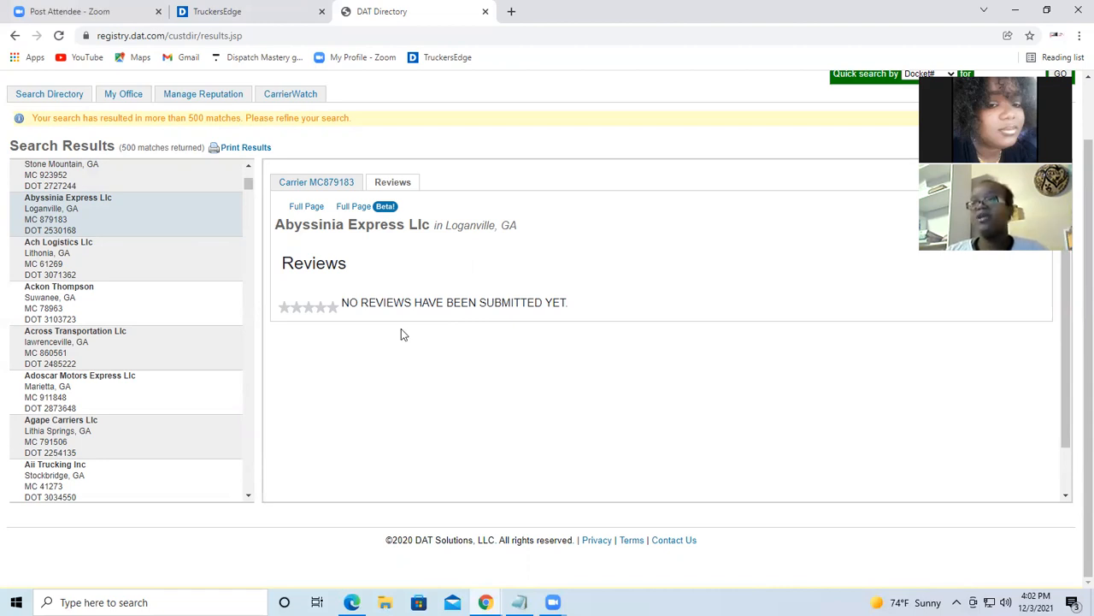
{"action": "mouse_move", "coordinate": [379, 332]}
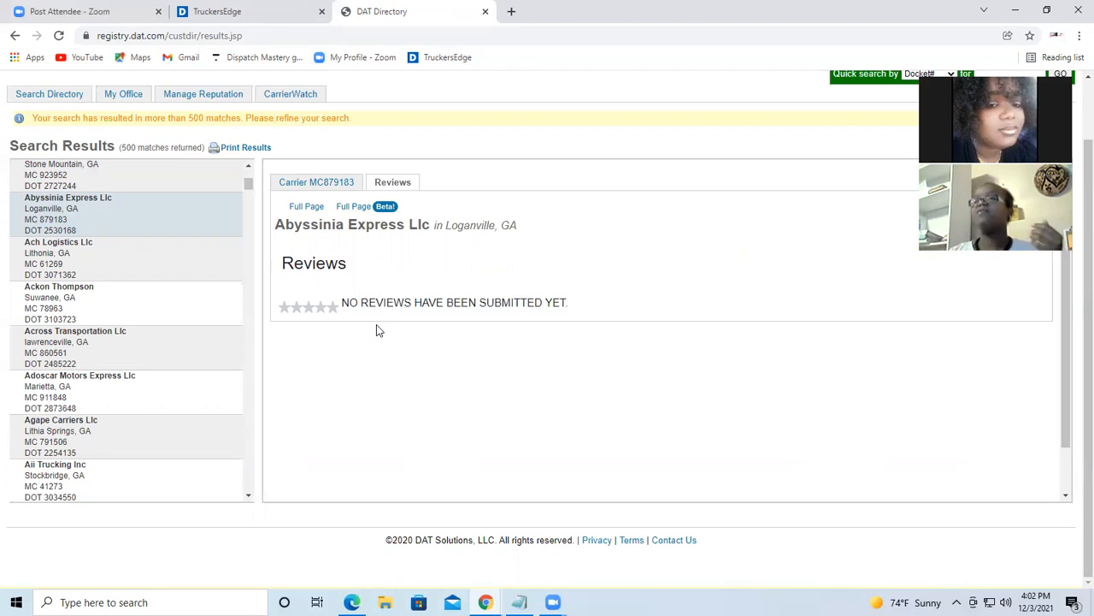
{"action": "mouse_move", "coordinate": [424, 332]}
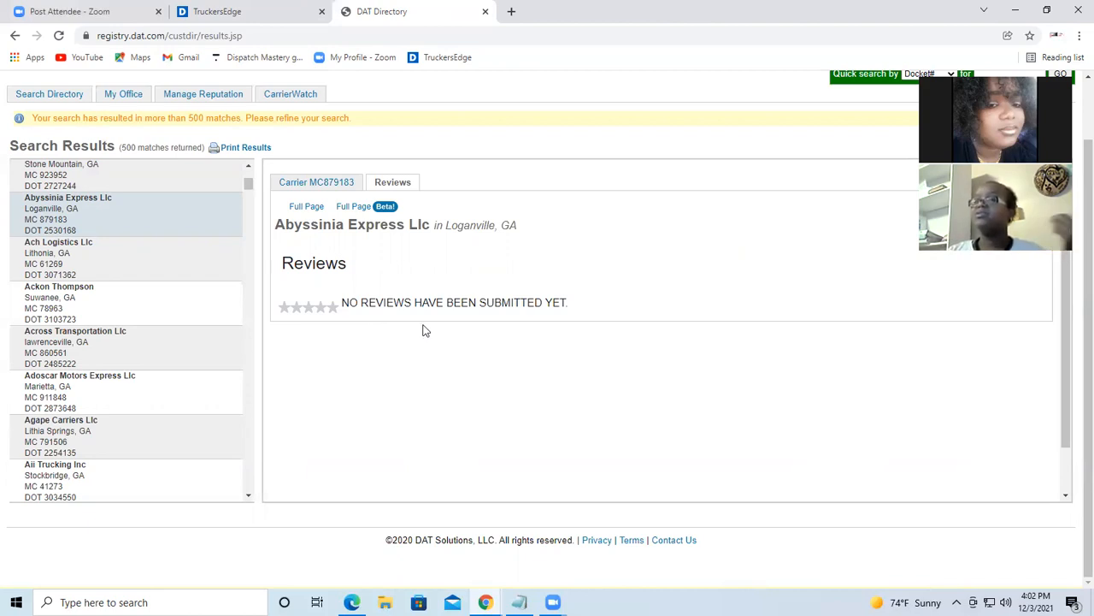
{"action": "mouse_move", "coordinate": [441, 318]}
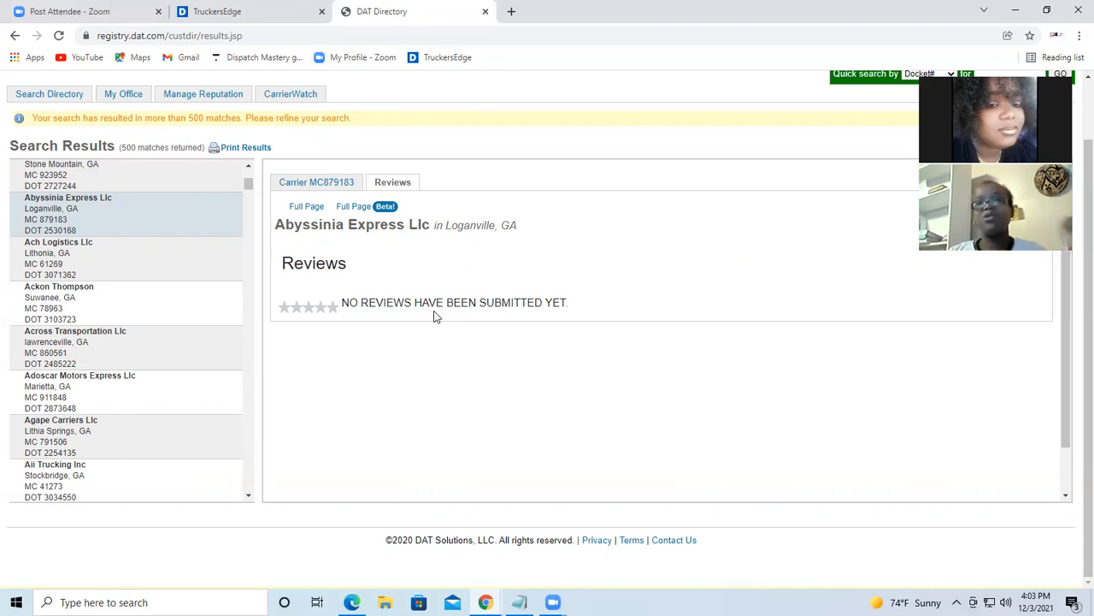
{"action": "mouse_move", "coordinate": [441, 378]}
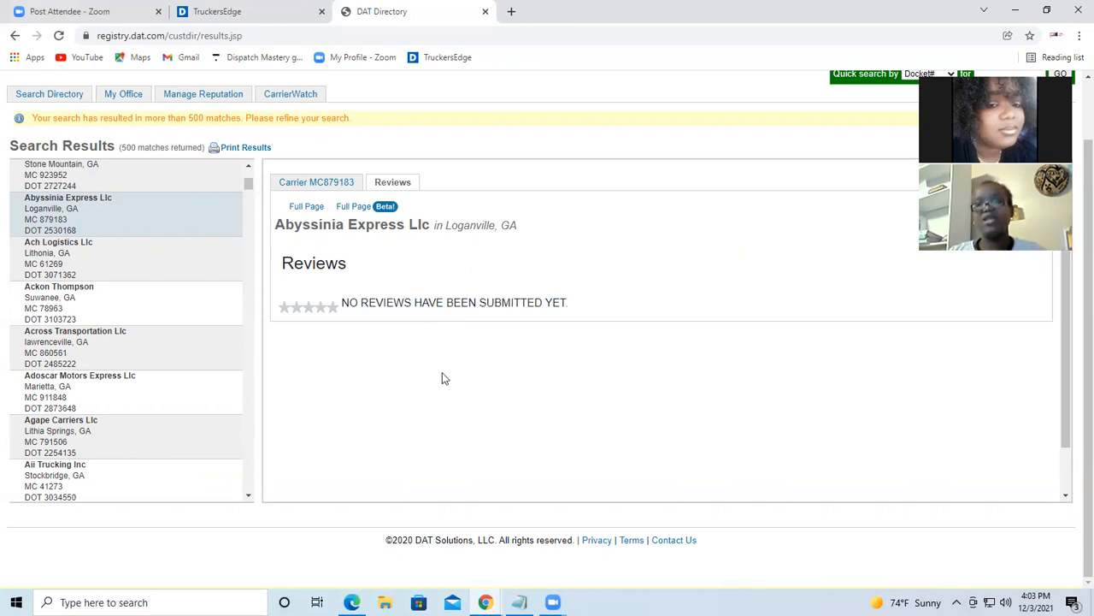
{"action": "mouse_move", "coordinate": [468, 377]}
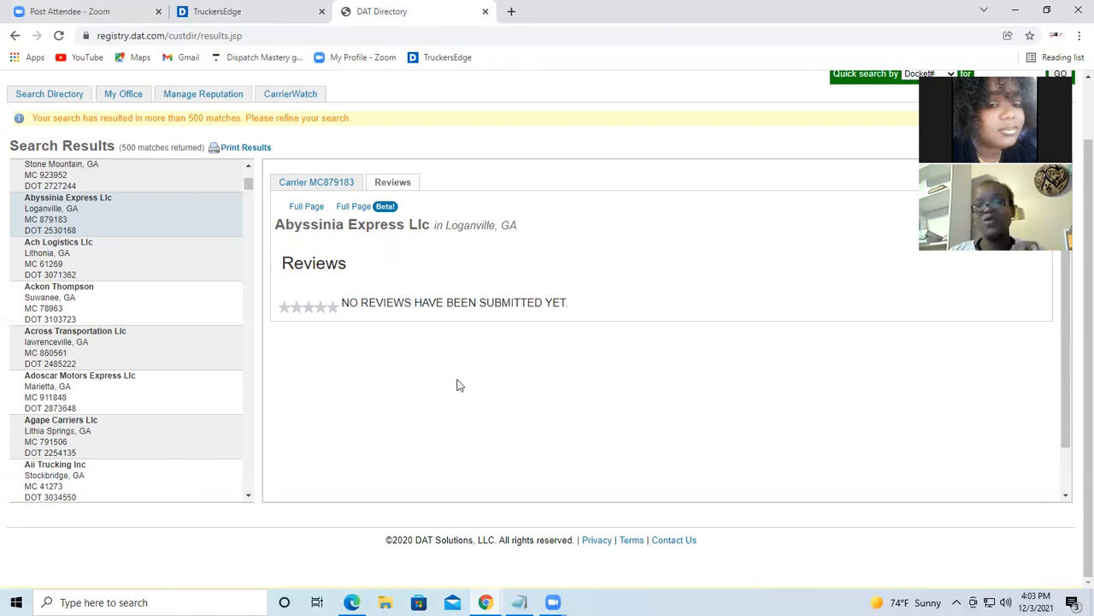
{"action": "mouse_move", "coordinate": [452, 417]}
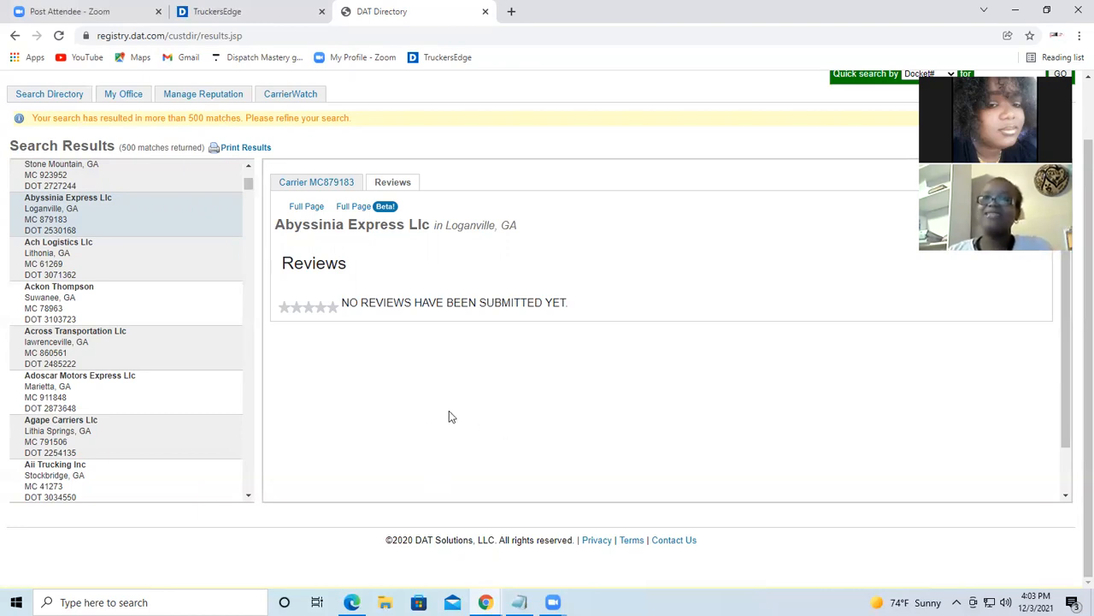
{"action": "mouse_move", "coordinate": [561, 515]}
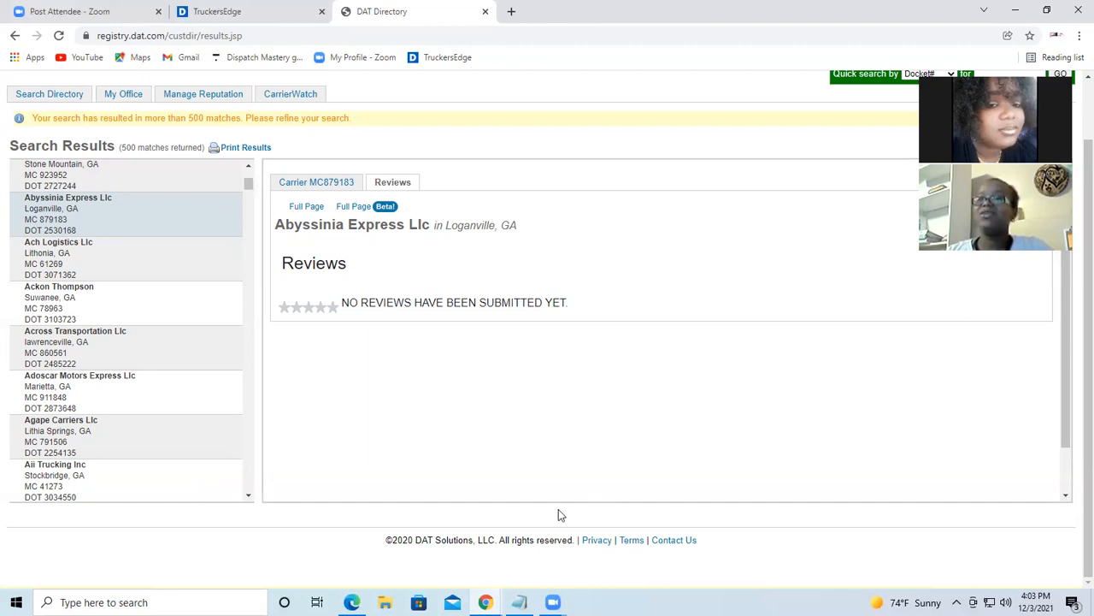